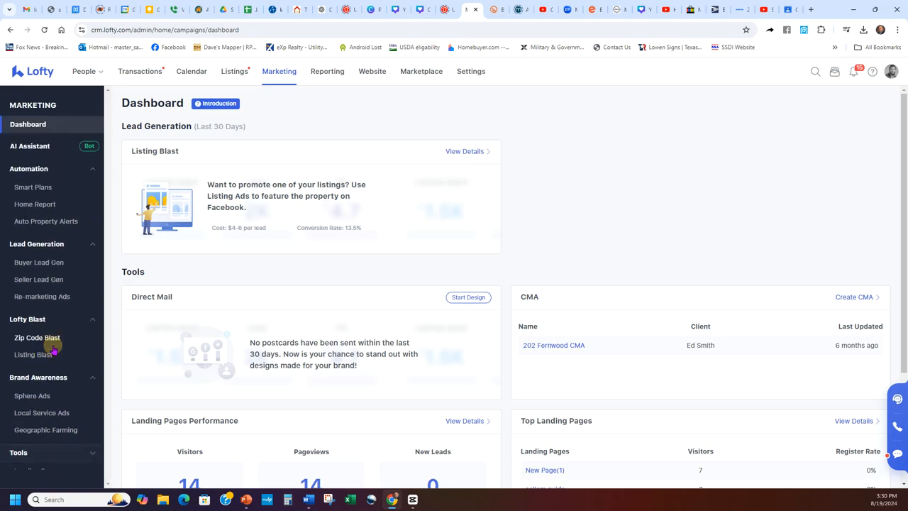
Open CMA under Marketing Tools to reach the CMA reports page.
scroll(down, 3)
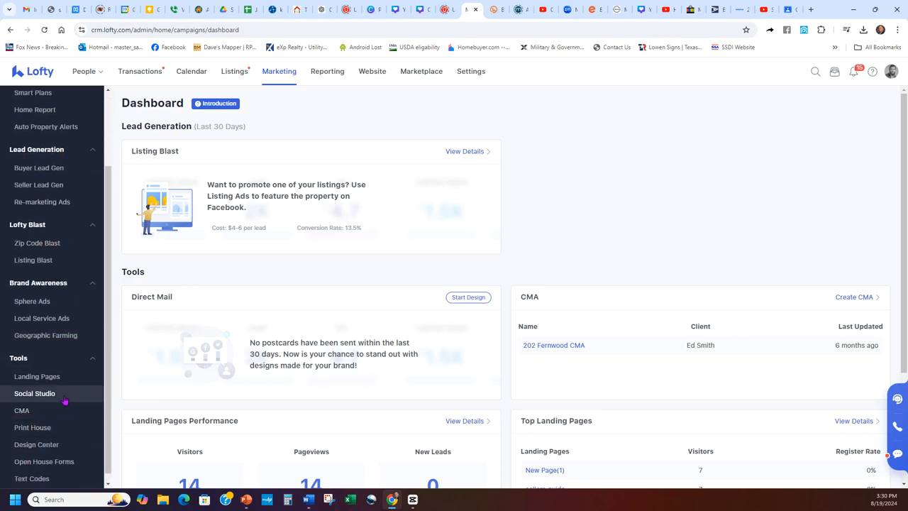
click(22, 410)
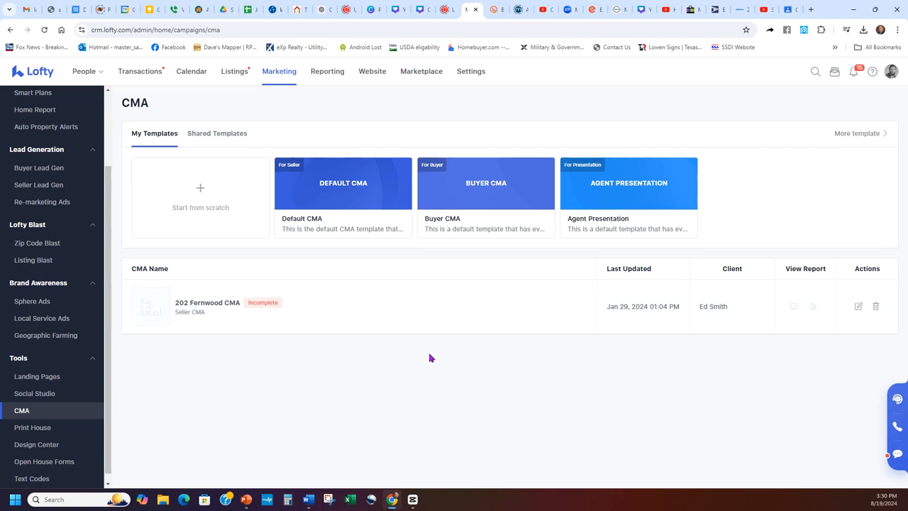
mouse_move(166, 373)
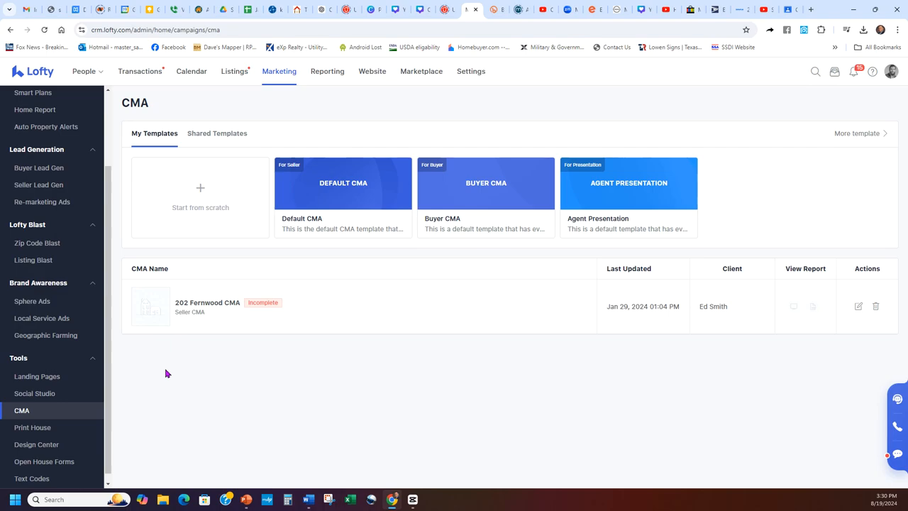
mouse_move(298, 218)
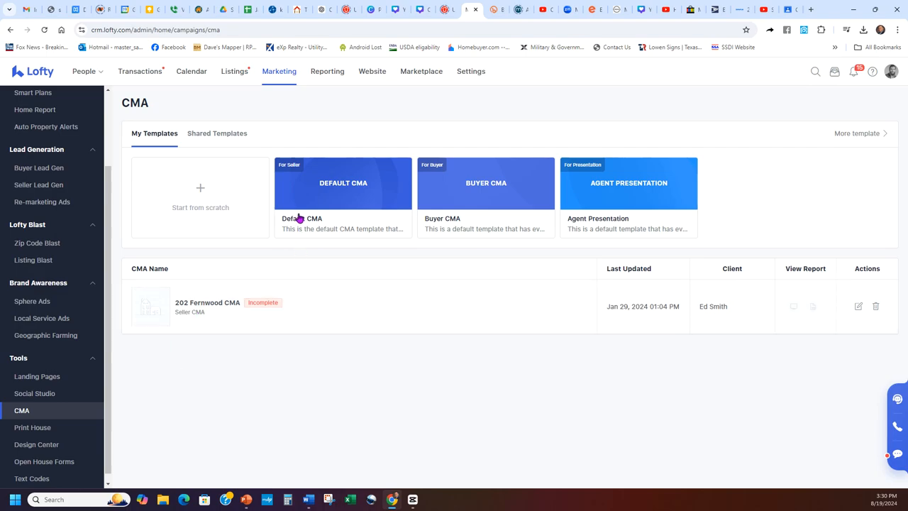
mouse_move(452, 239)
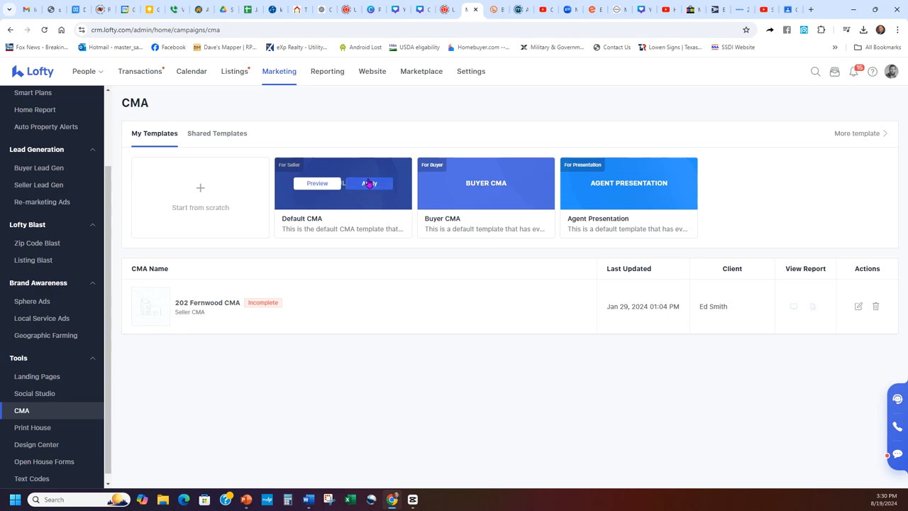
Start a Default CMA report with client name 'test practice'.
click(368, 183)
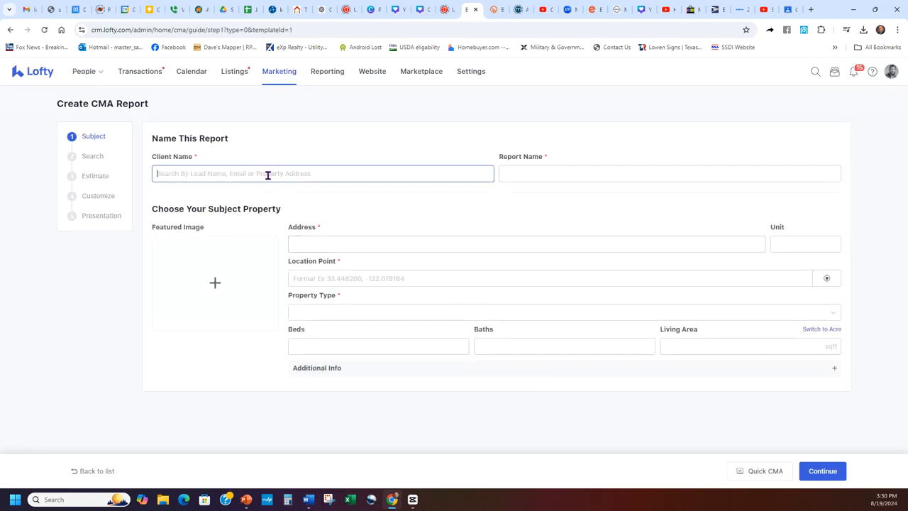
text(title)
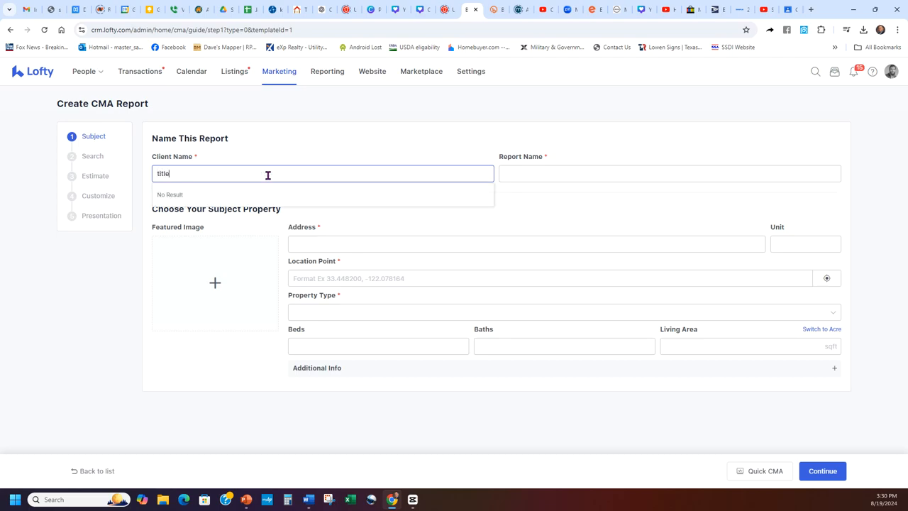
text(test practic)
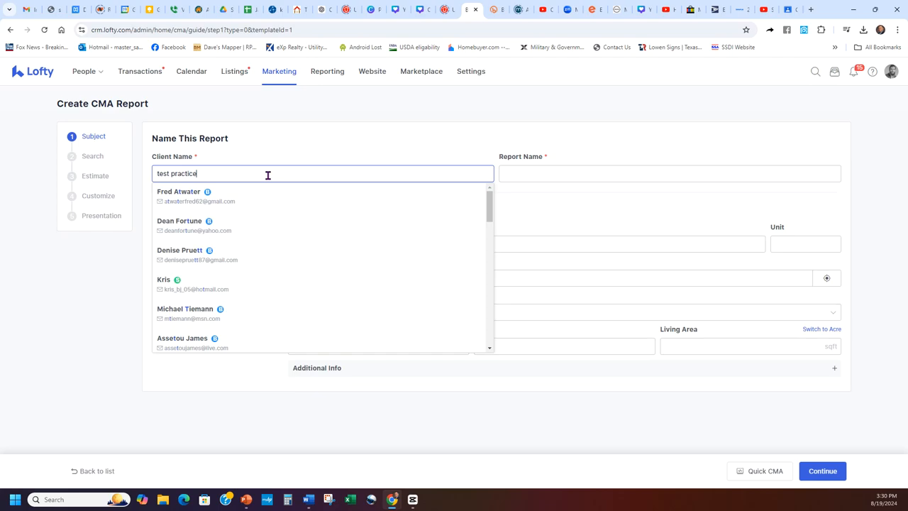
Name the report 'same' and begin typing the 1519 subject address.
click(668, 173)
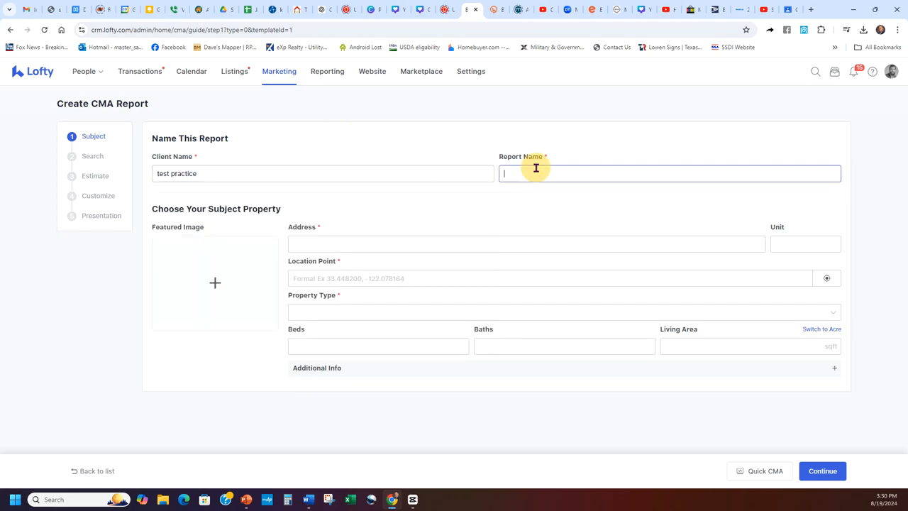
text(same)
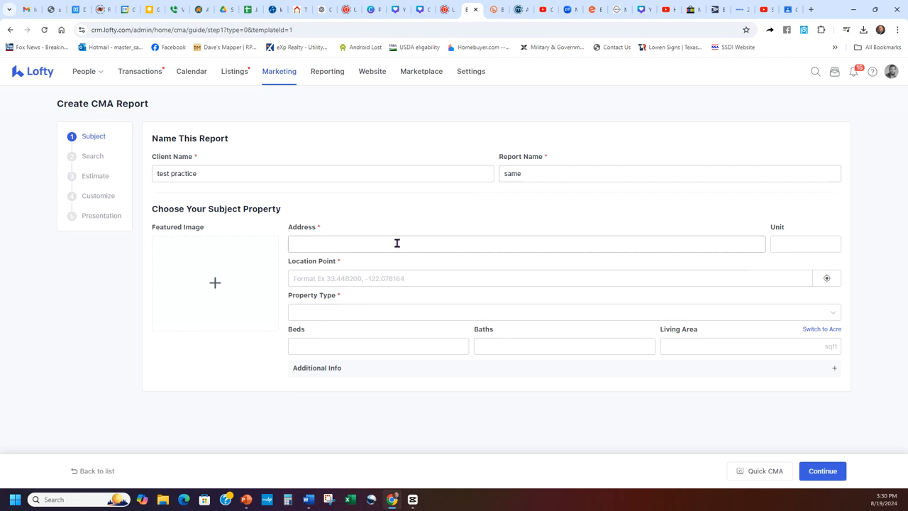
text(15)
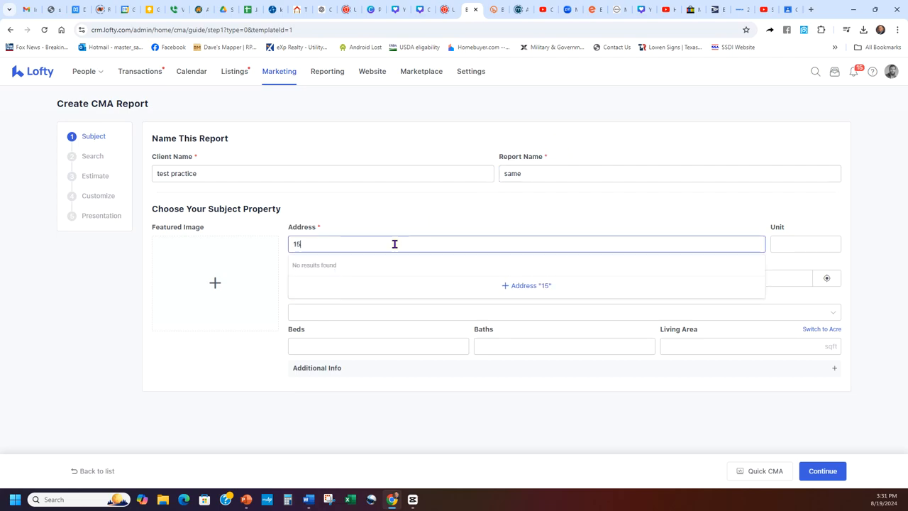
text(159)
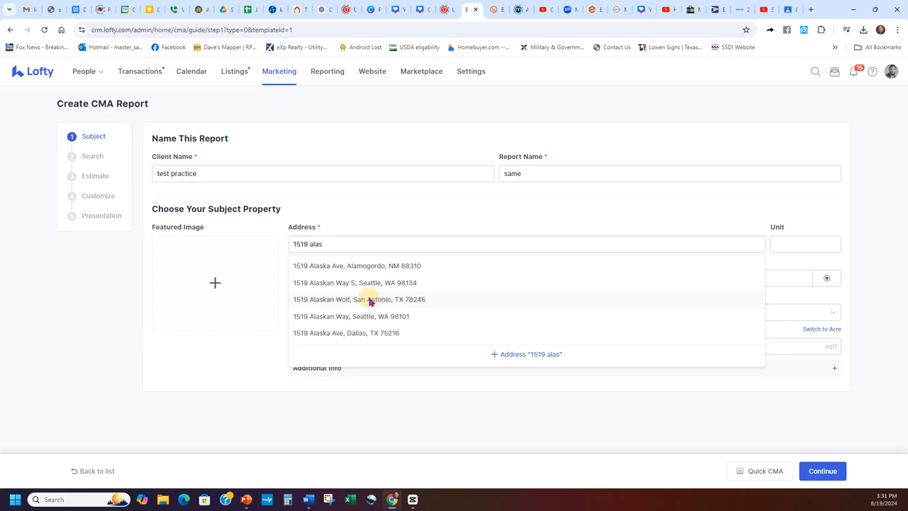
click(358, 298)
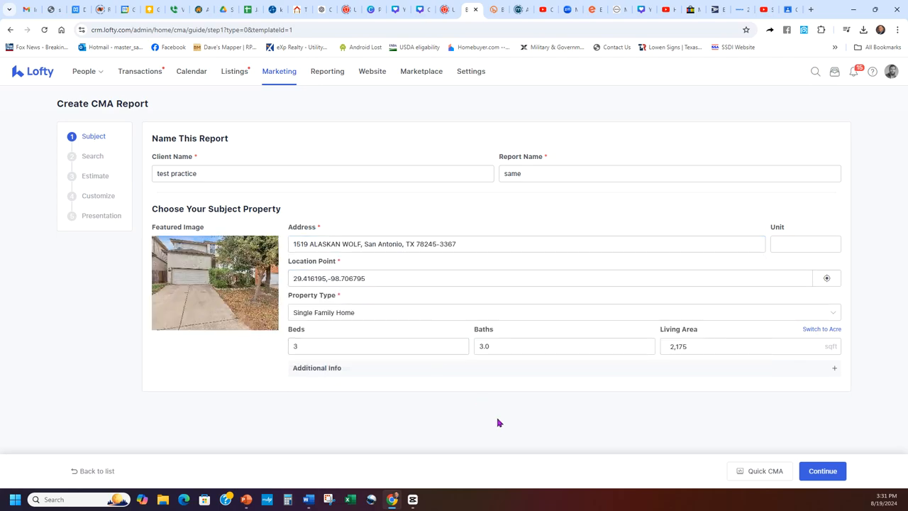
click(564, 346)
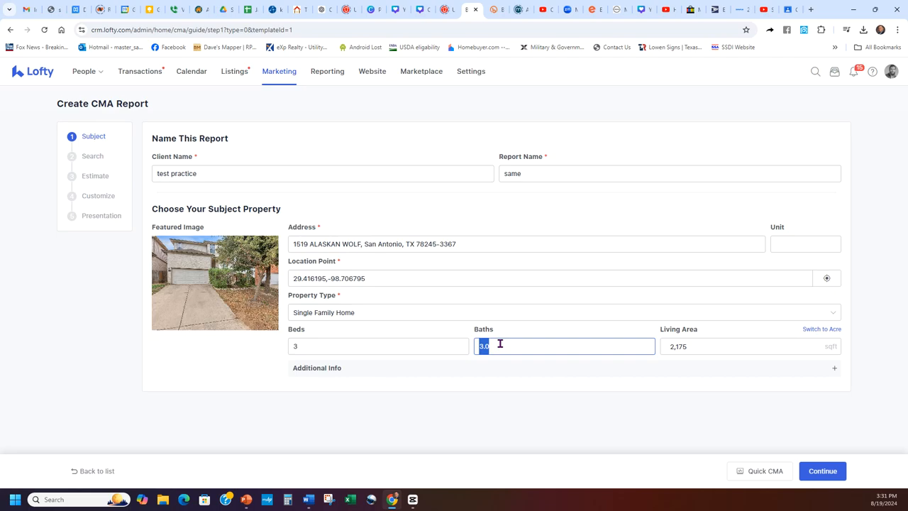
text(2)
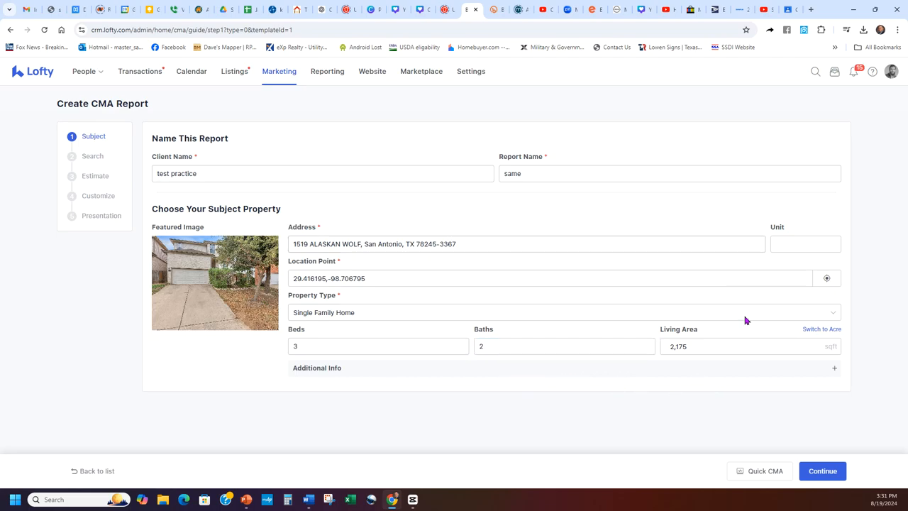
mouse_move(426, 321)
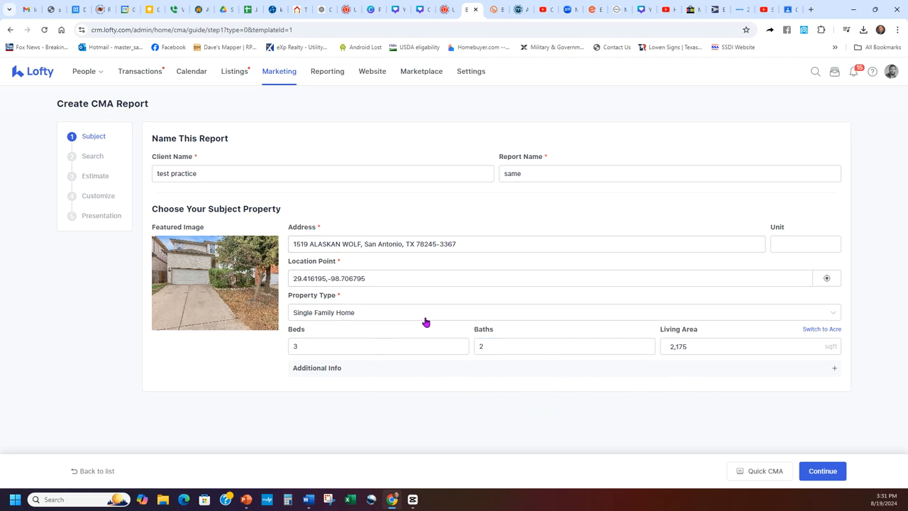
mouse_move(426, 322)
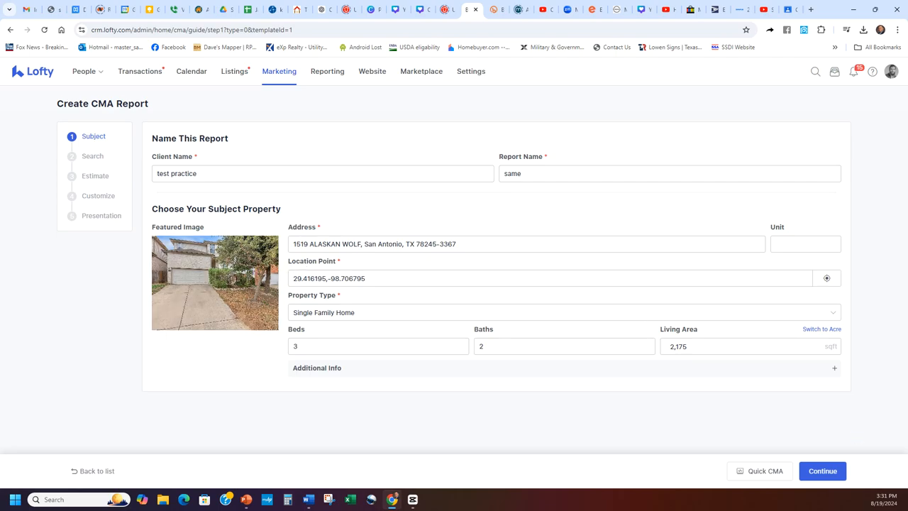
click(822, 470)
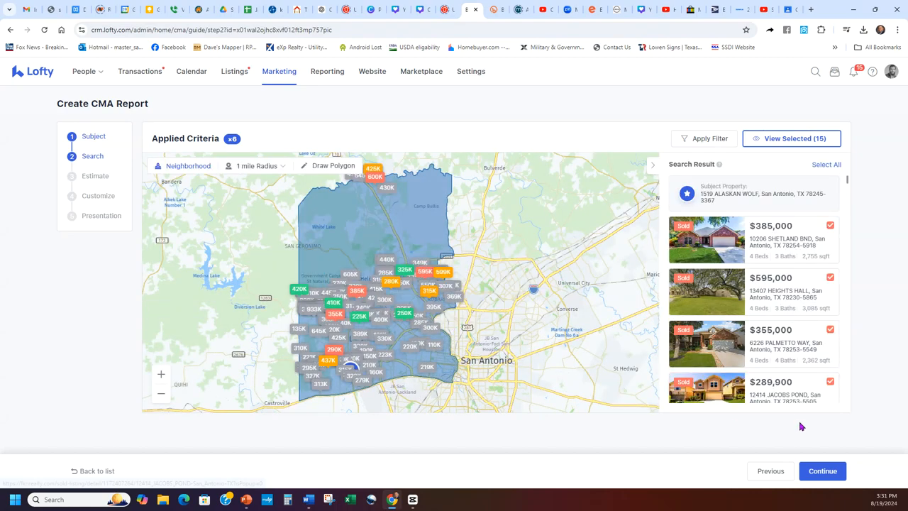
mouse_move(640, 458)
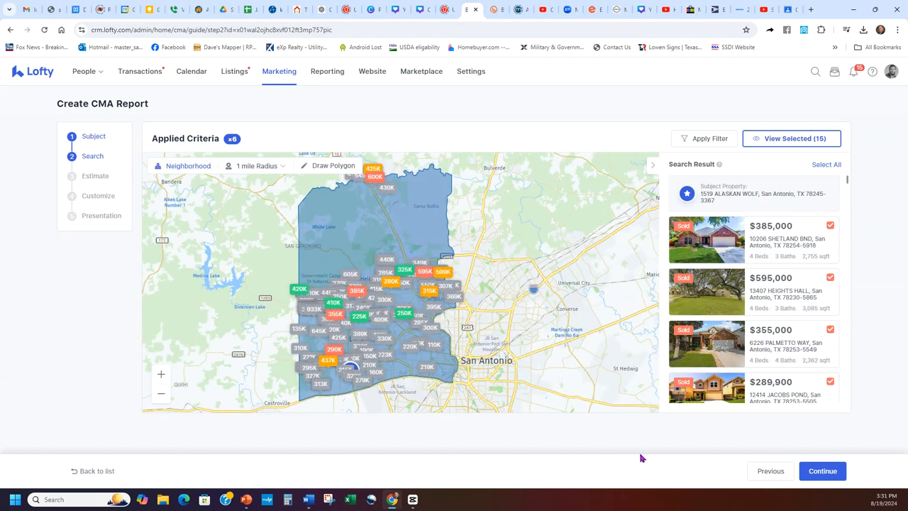
mouse_move(464, 376)
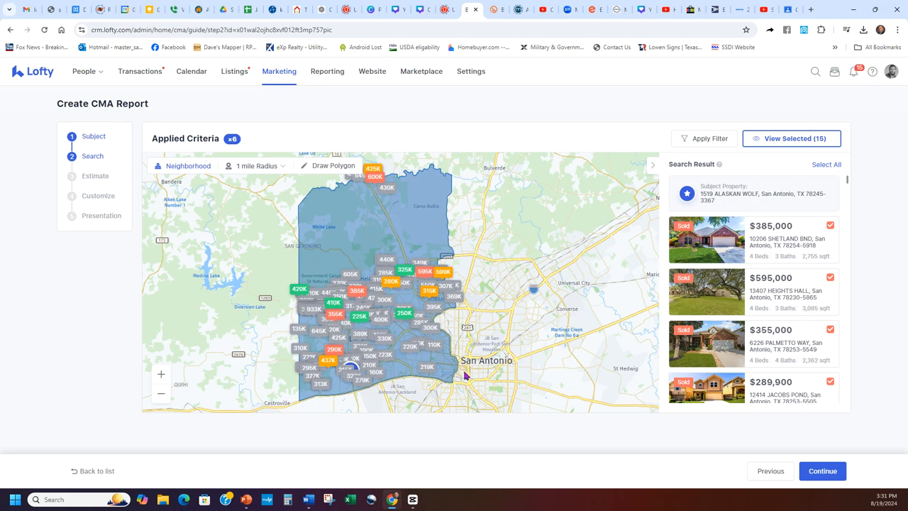
mouse_move(486, 458)
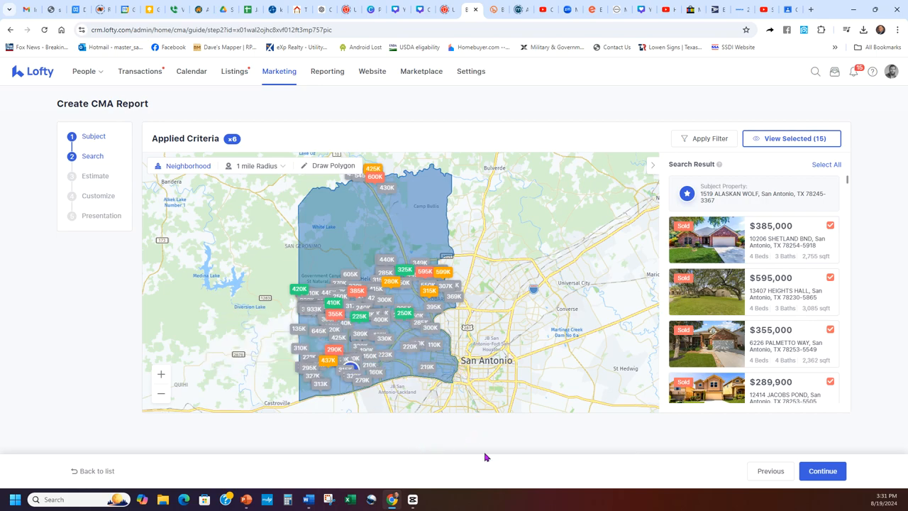
mouse_move(174, 220)
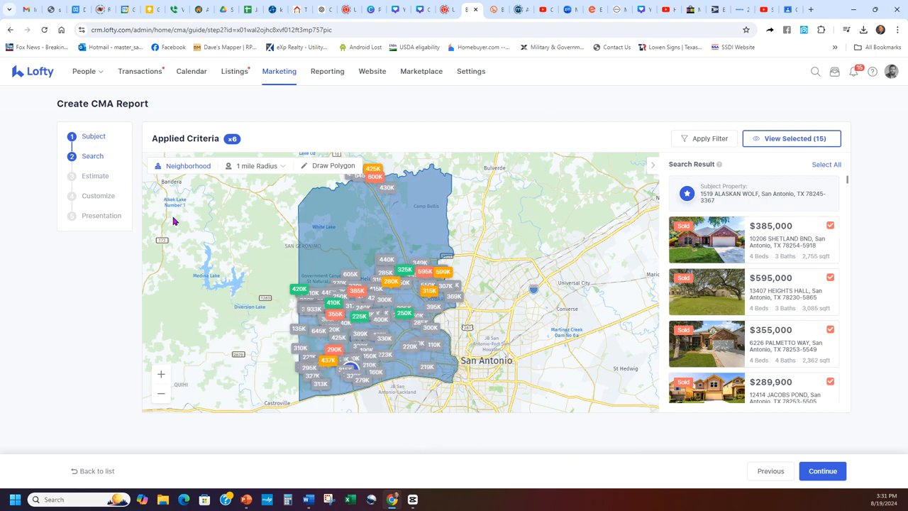
scroll(down, 3)
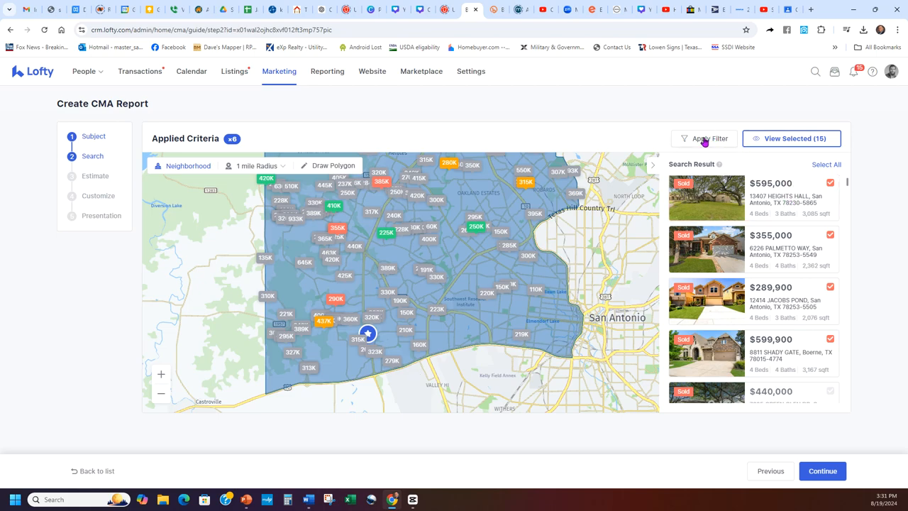
In More Filters, restrict comps to the San Antonio MLS (SABOR) and state Tx.
click(708, 139)
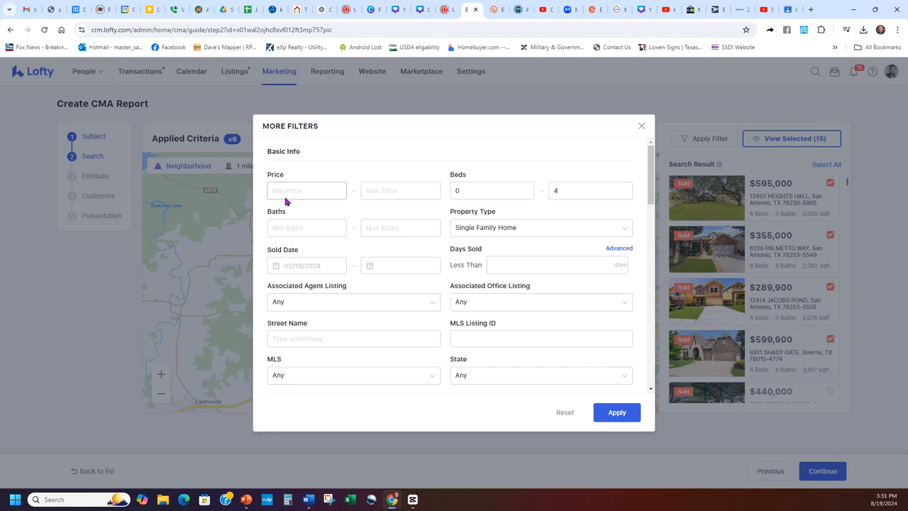
scroll(down, 3)
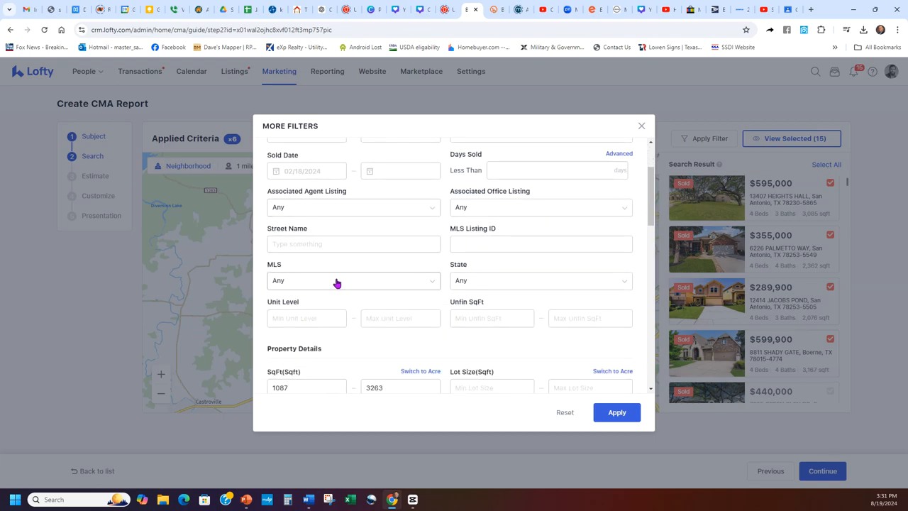
click(352, 280)
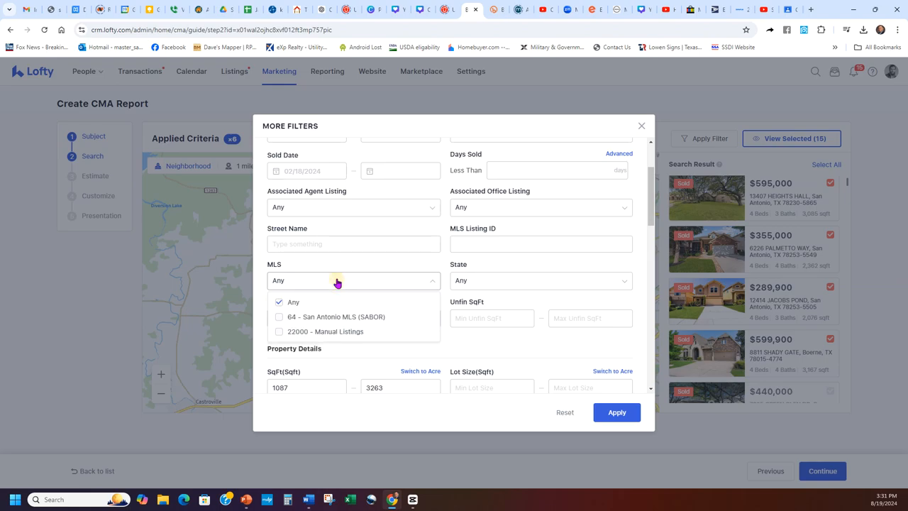
click(279, 316)
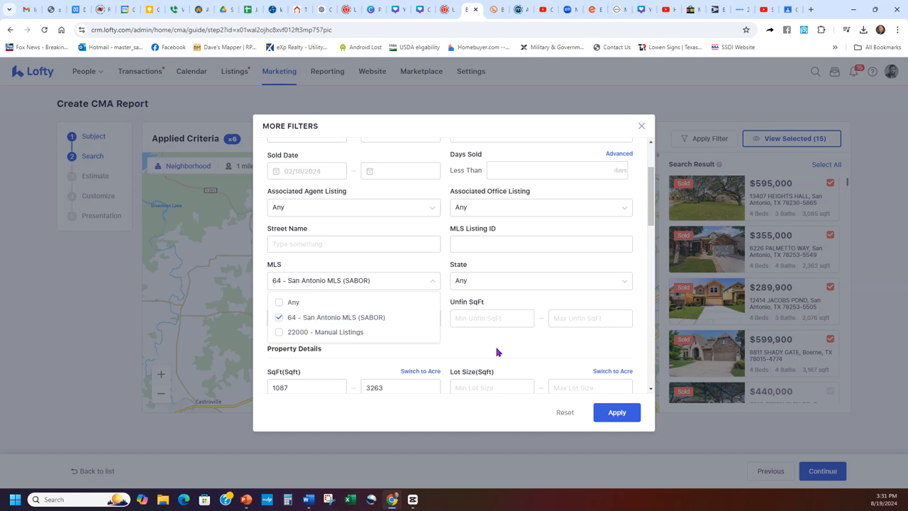
click(539, 281)
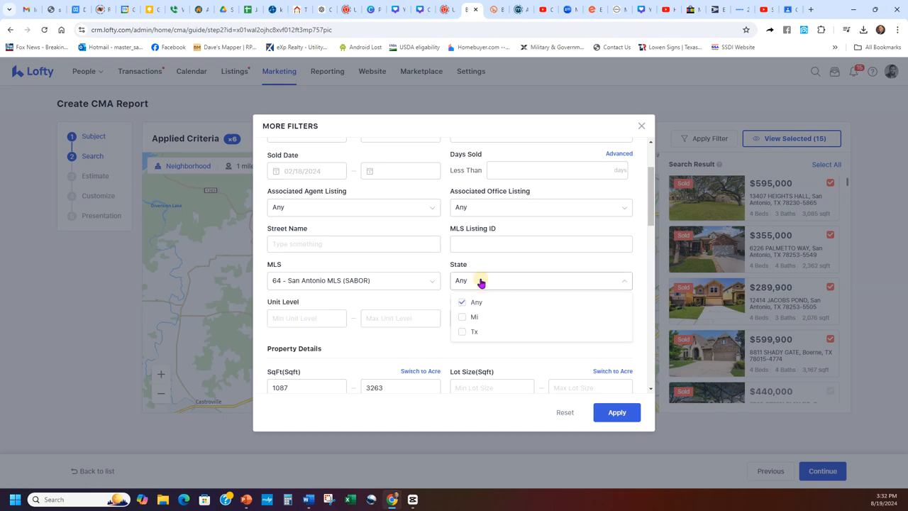
click(474, 331)
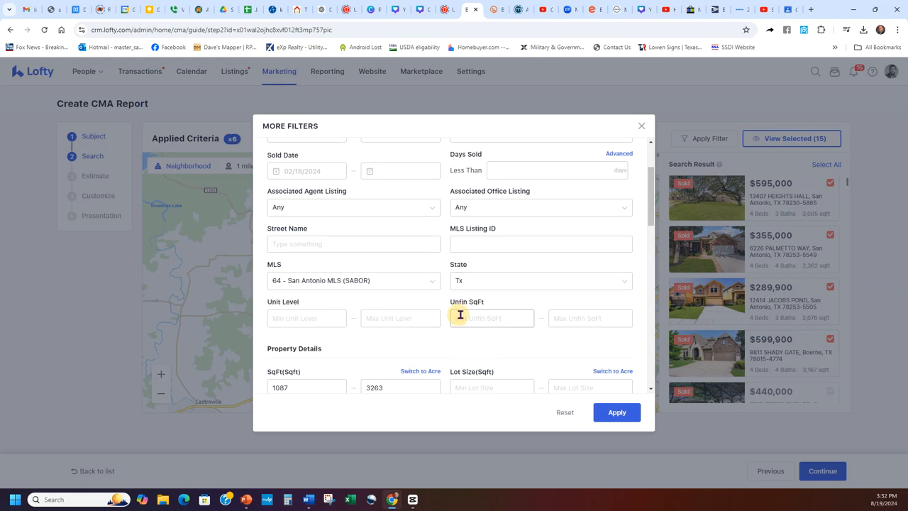
scroll(down, 3)
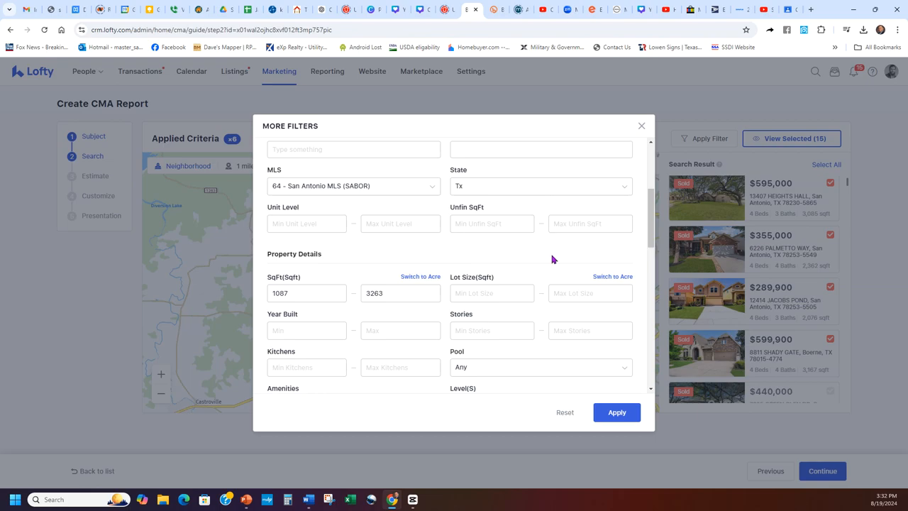
mouse_move(536, 256)
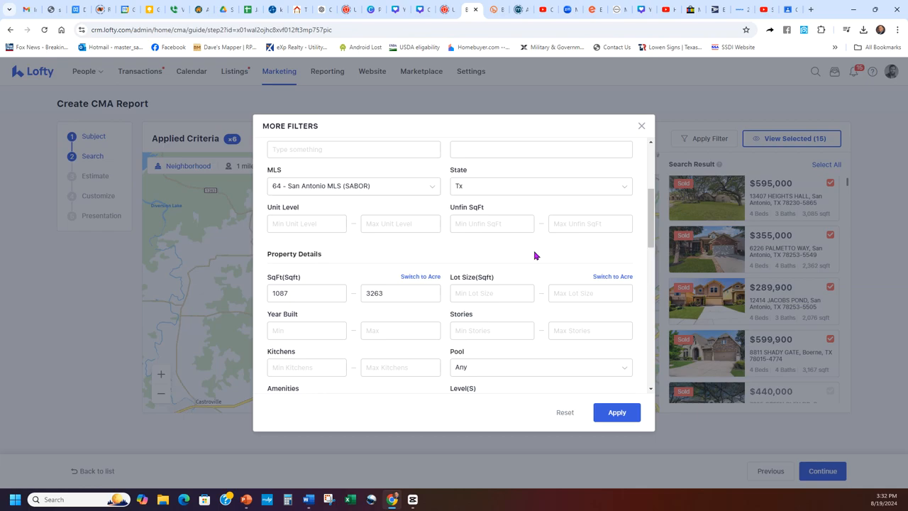
Enter an unfinished square footage range of 1700 to 2450 among the filters.
click(491, 222)
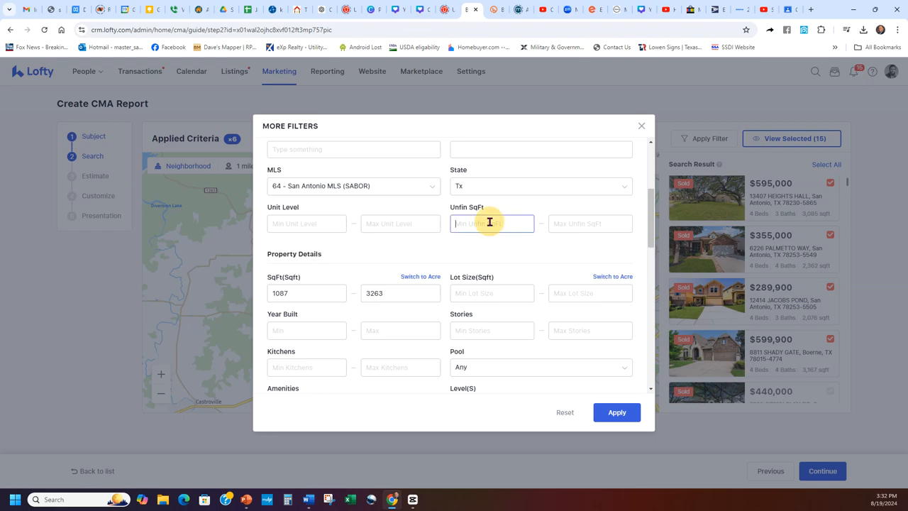
text(170)
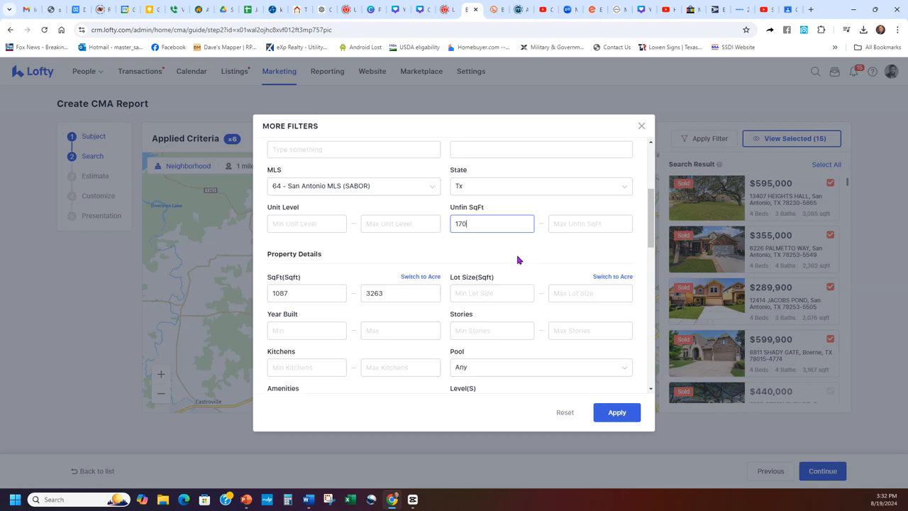
text(2)
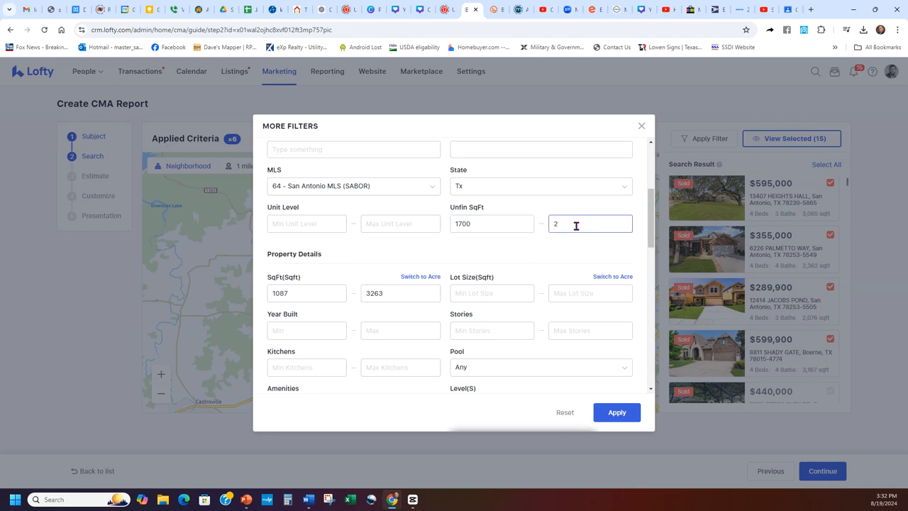
text(450)
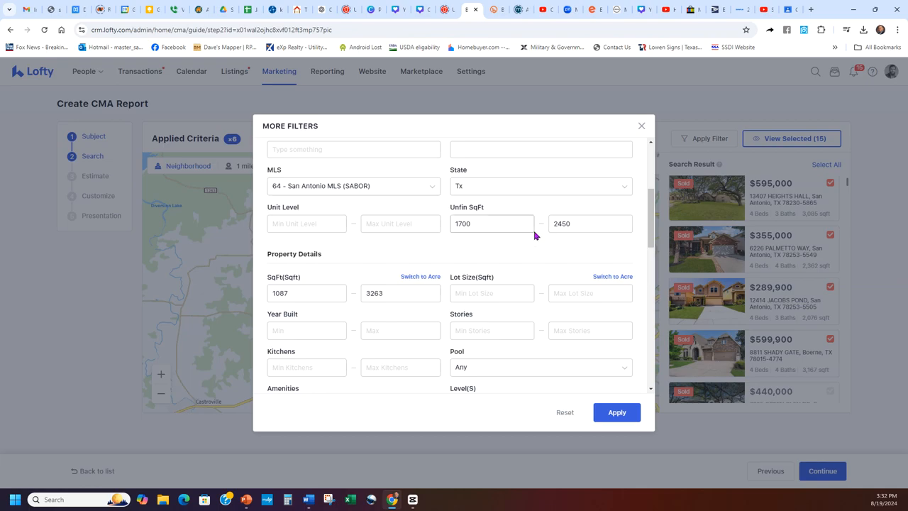
scroll(down, 3)
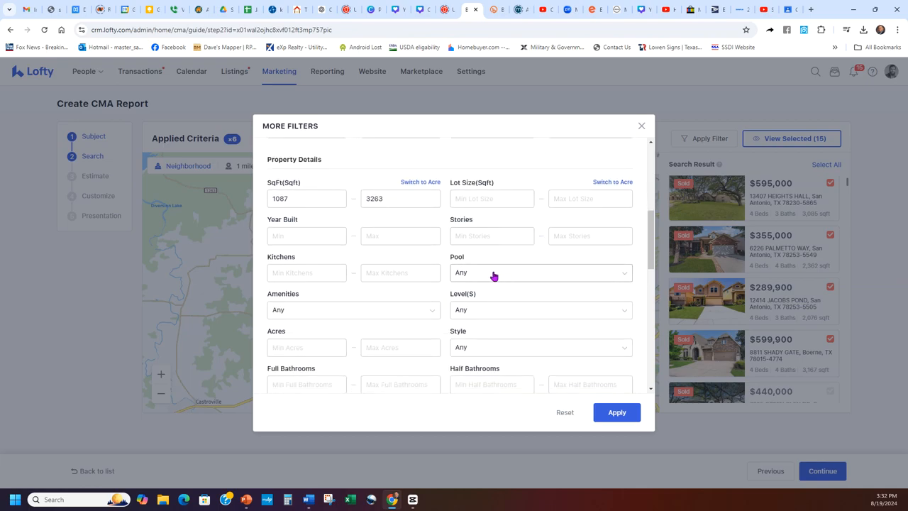
click(539, 272)
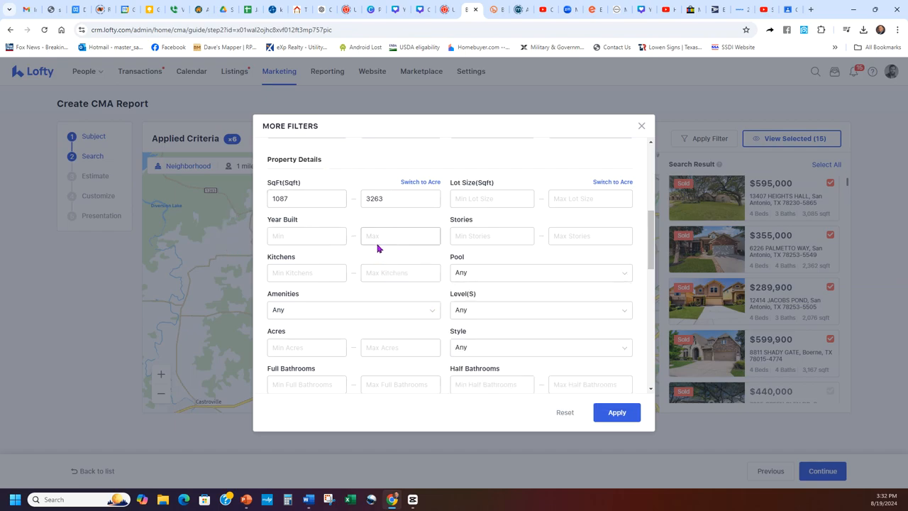
scroll(down, 3)
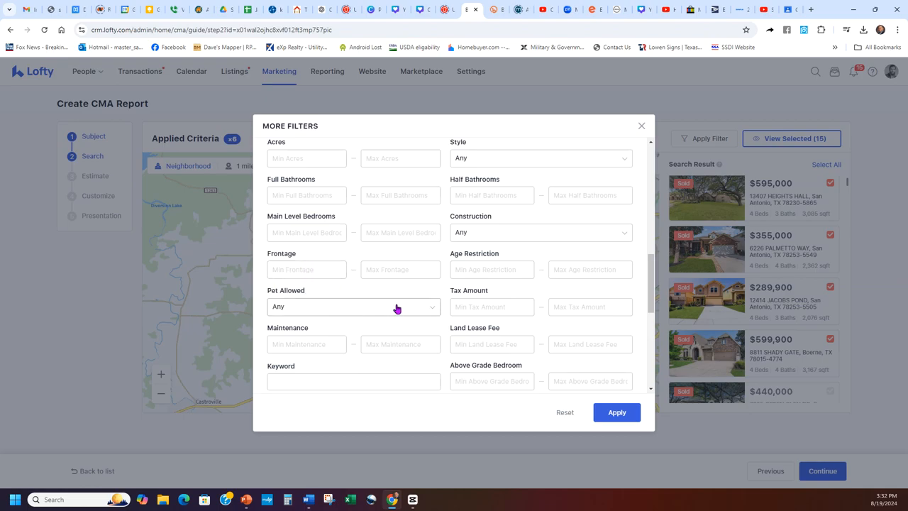
scroll(down, 3)
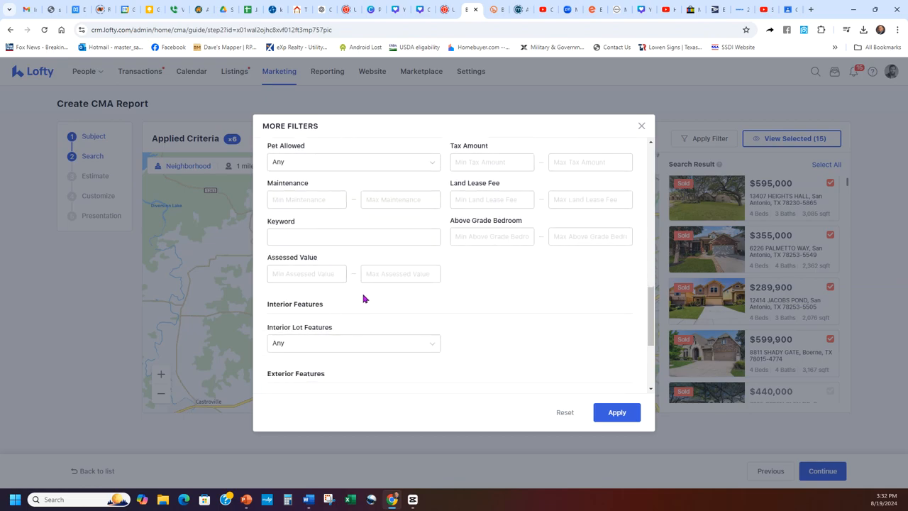
scroll(down, 3)
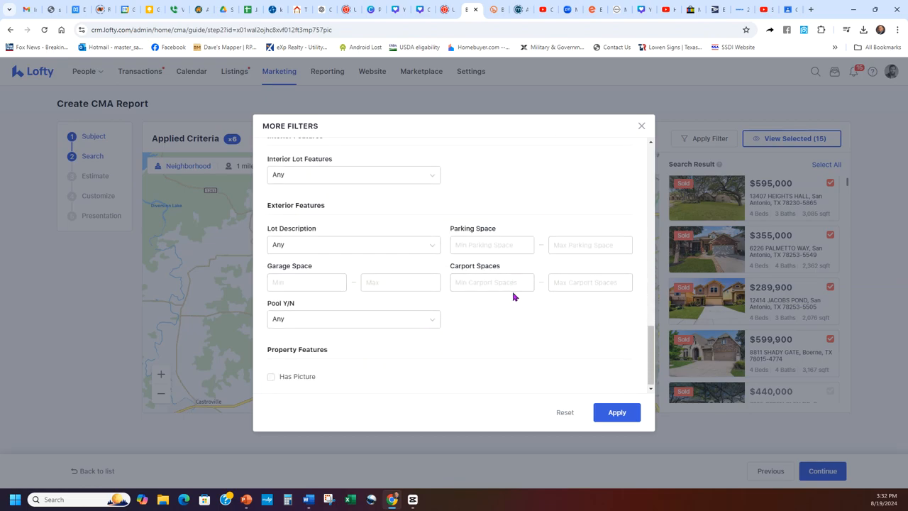
Apply the filters, pan the map, and review then close the selected comps list.
click(615, 412)
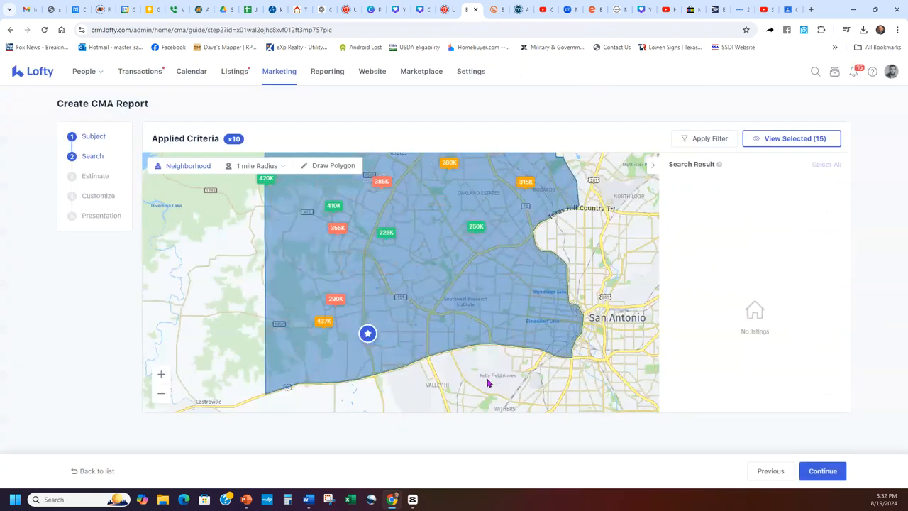
drag(487, 382, 422, 342)
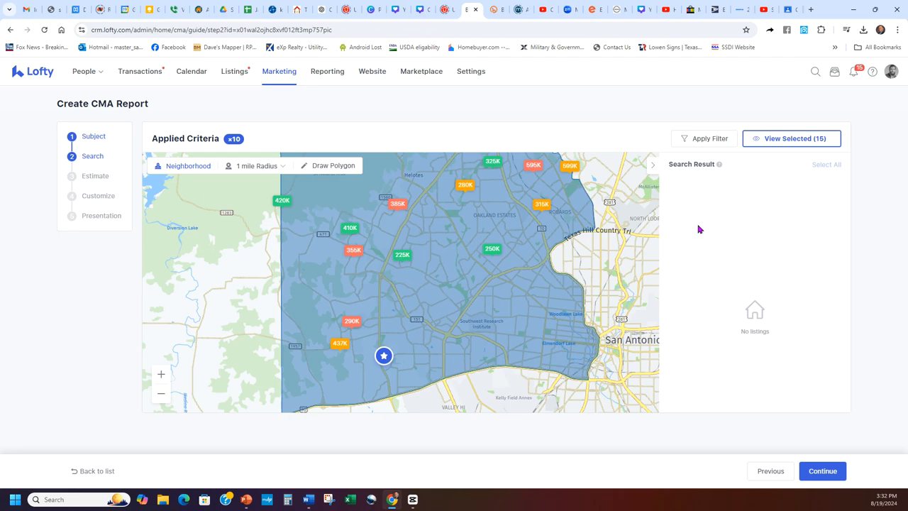
click(791, 138)
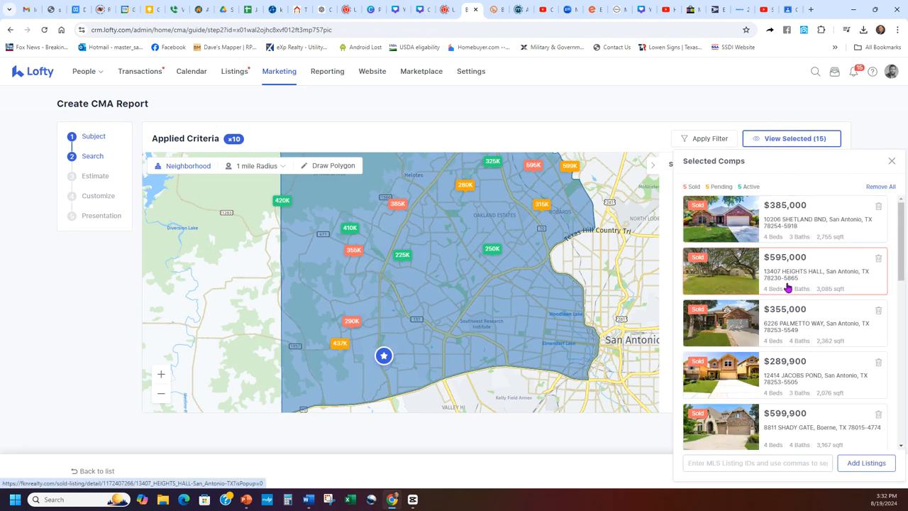
click(891, 161)
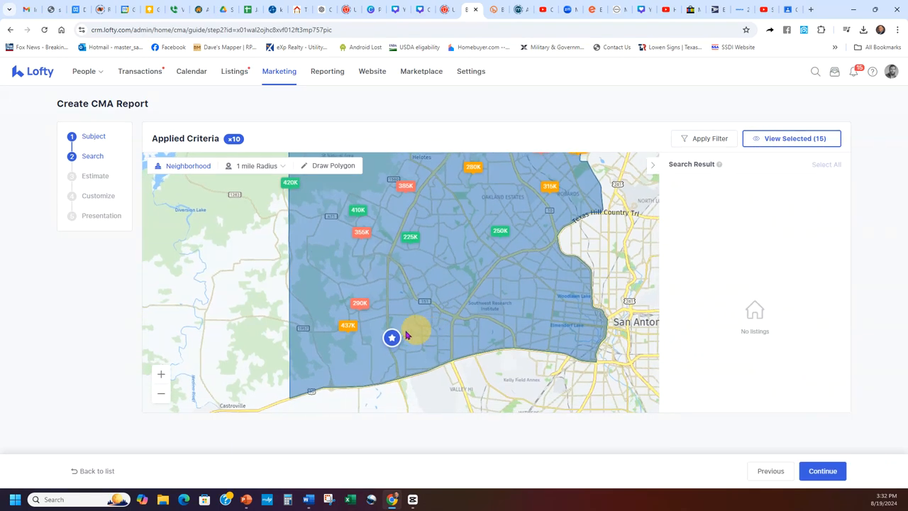
mouse_move(755, 227)
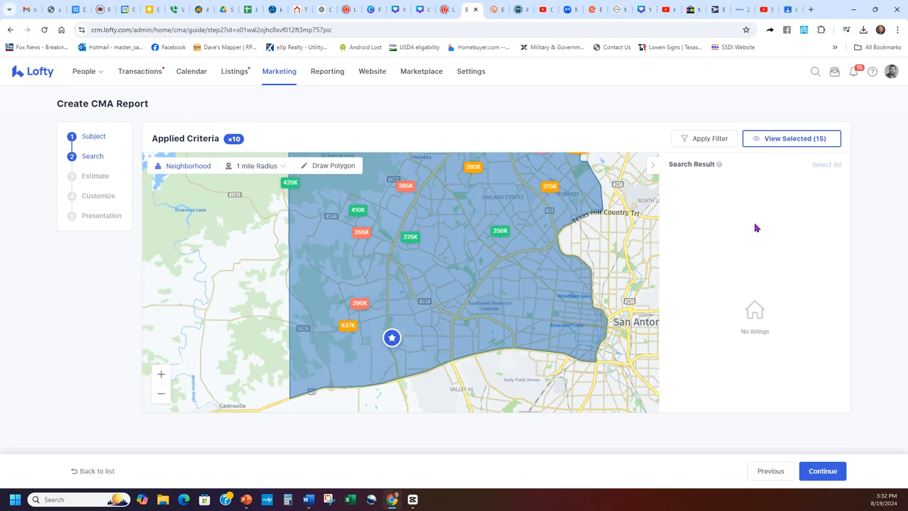
click(348, 325)
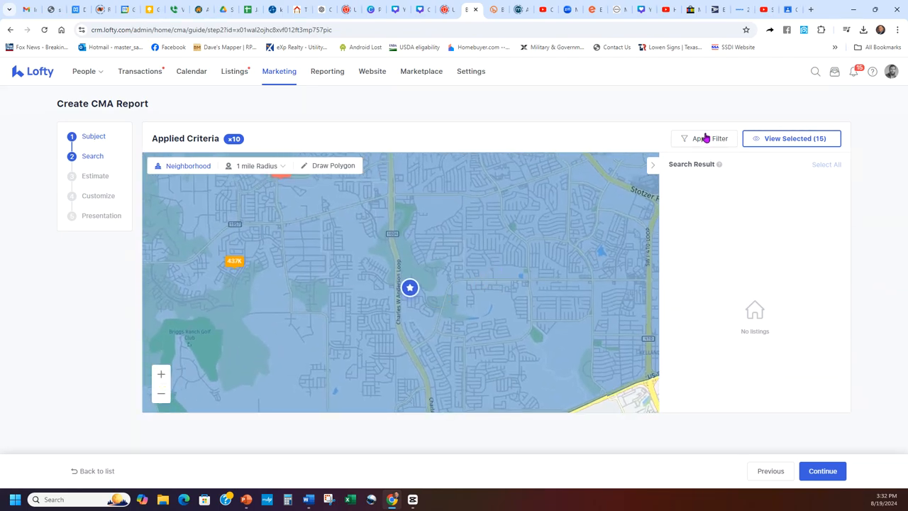
Reset all comp search filters from the More Filters panel.
click(705, 138)
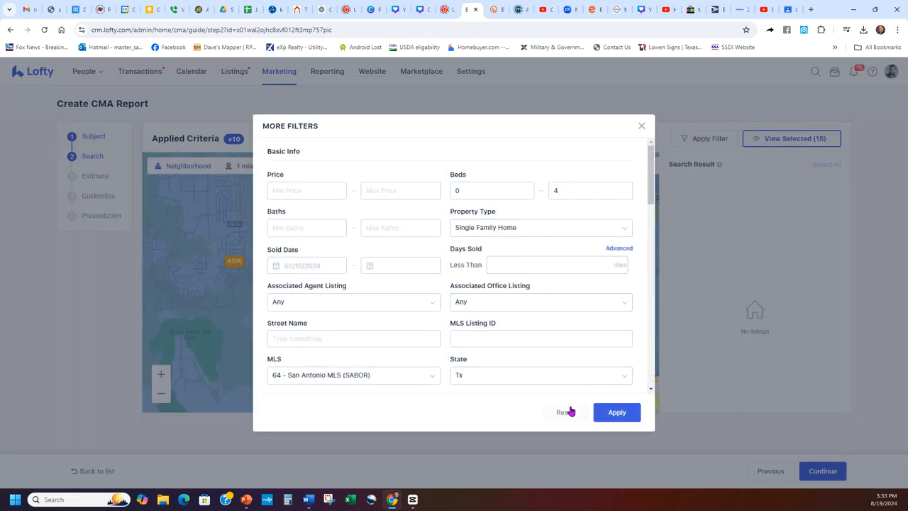
click(616, 412)
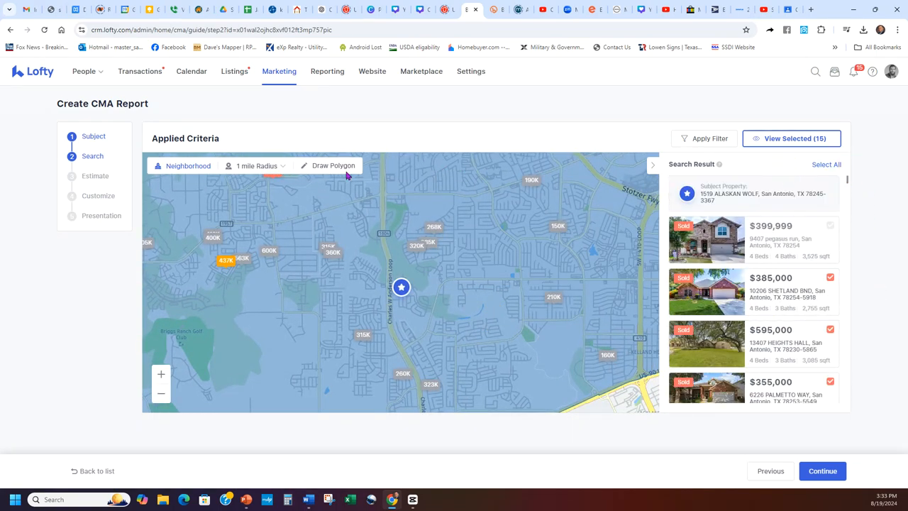
Set a 1-mile radius, then outline a polygon search area around the subject.
click(256, 165)
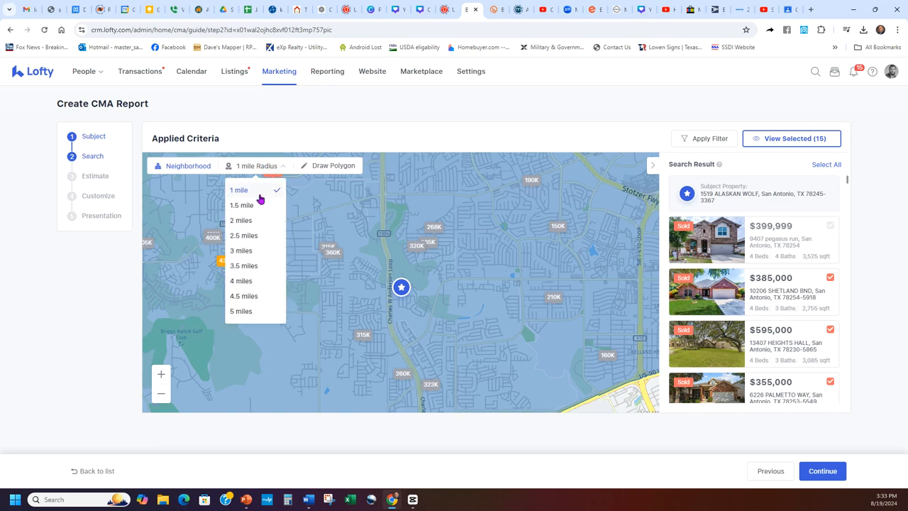
click(332, 165)
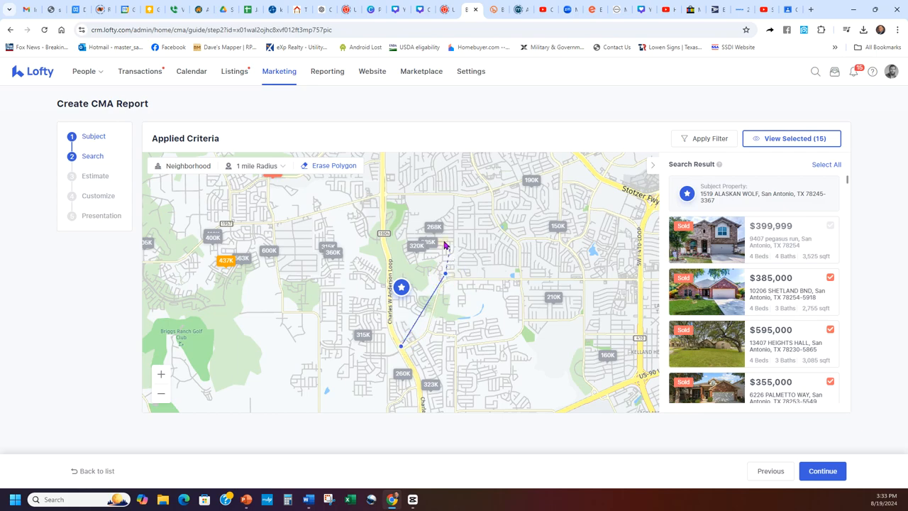
click(400, 346)
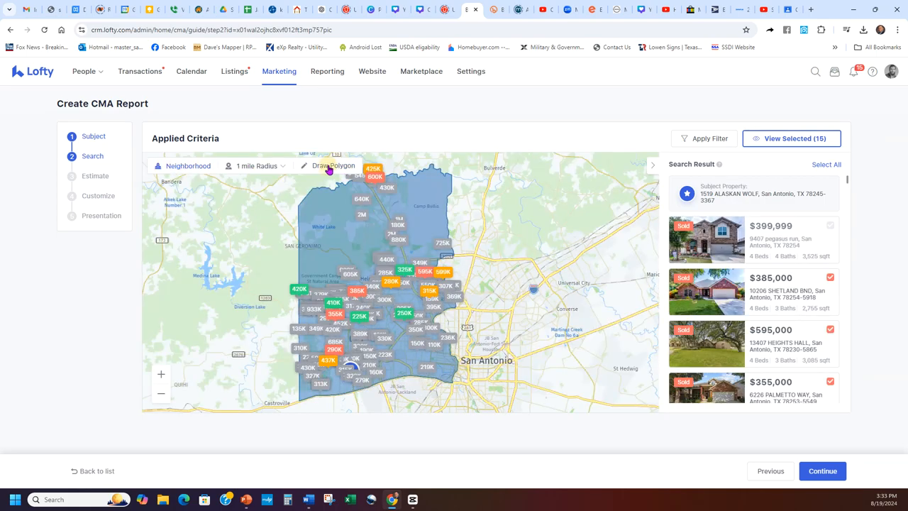
click(328, 165)
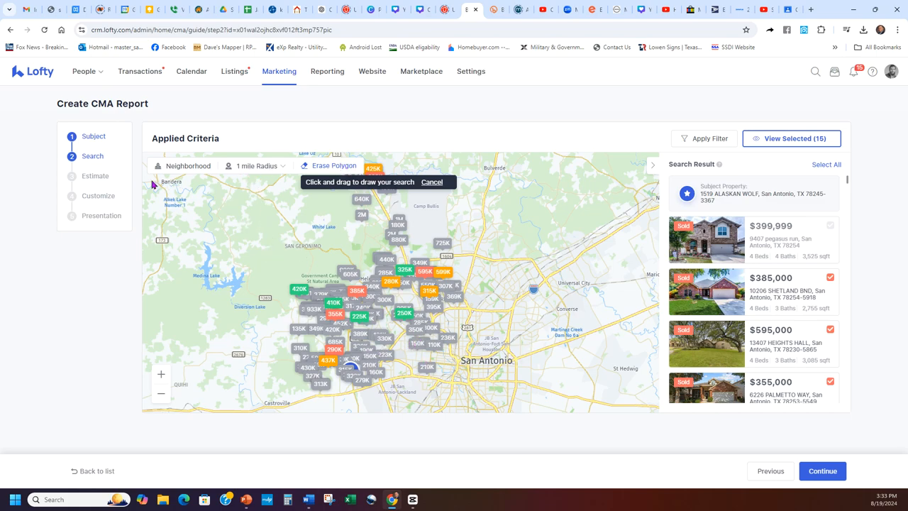
mouse_move(263, 170)
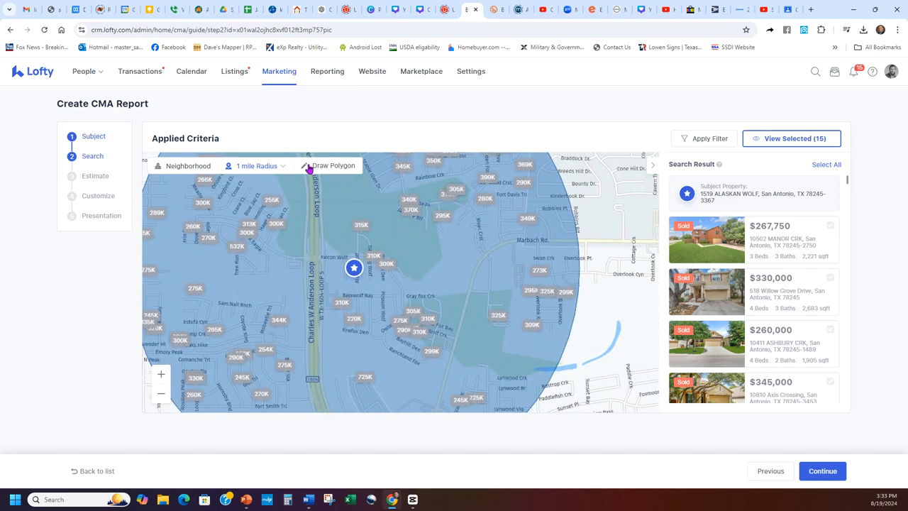
click(328, 165)
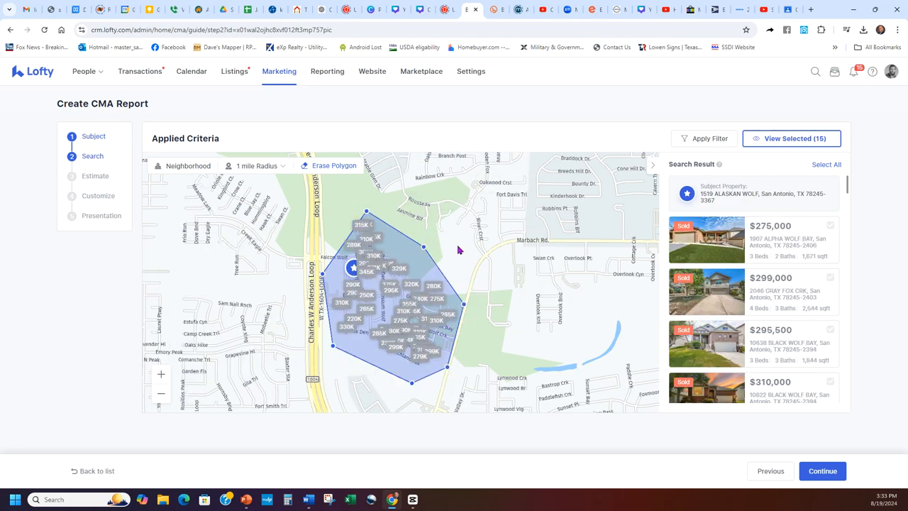
mouse_move(581, 247)
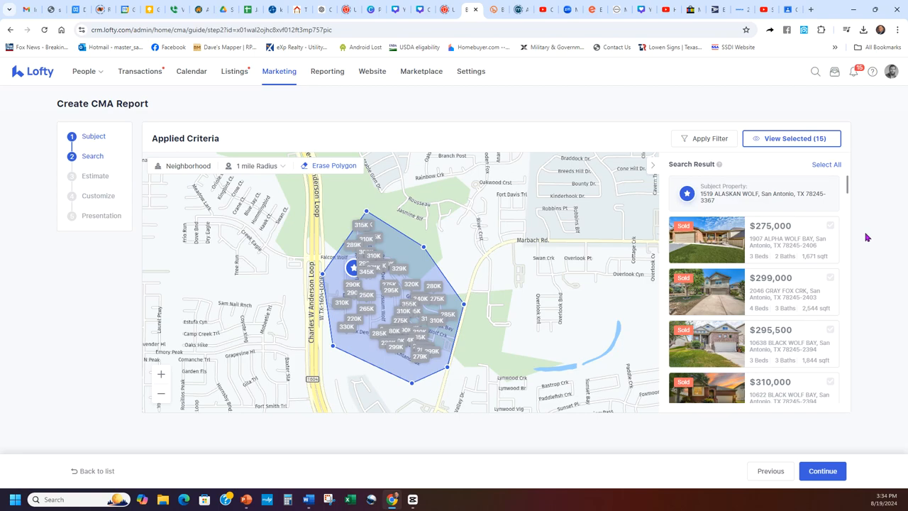
Limit comps to homes sold less than 365 days ago.
click(705, 139)
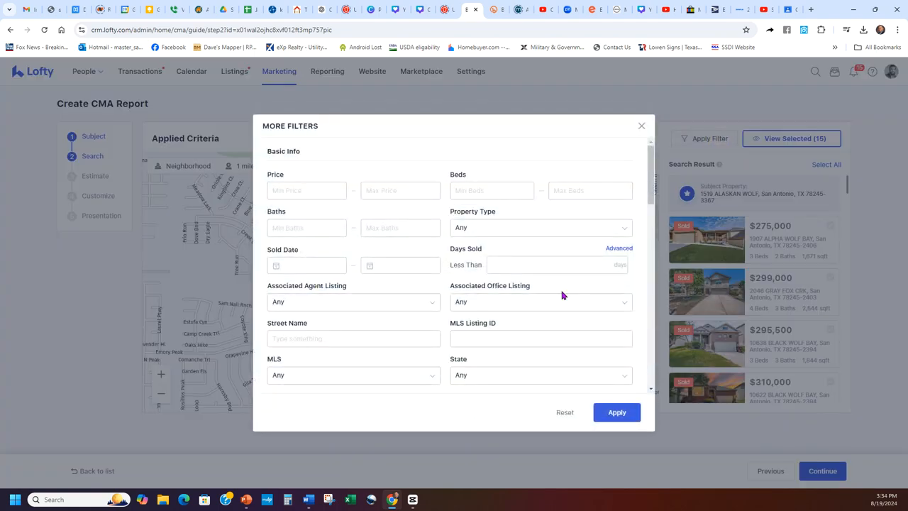
click(557, 264)
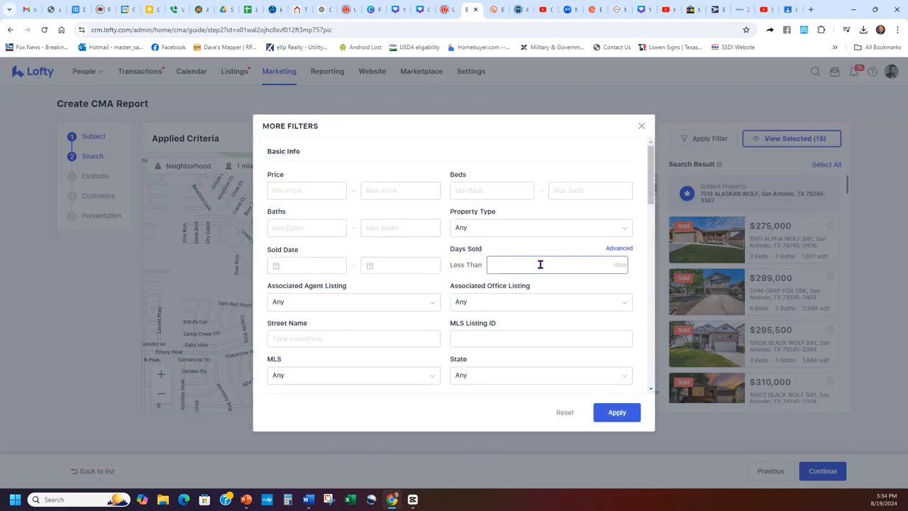
click(553, 264)
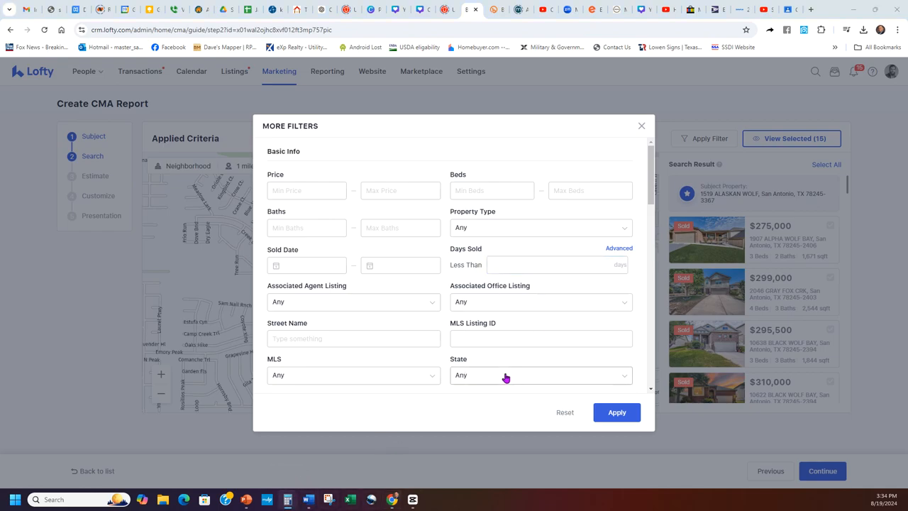
text(36)
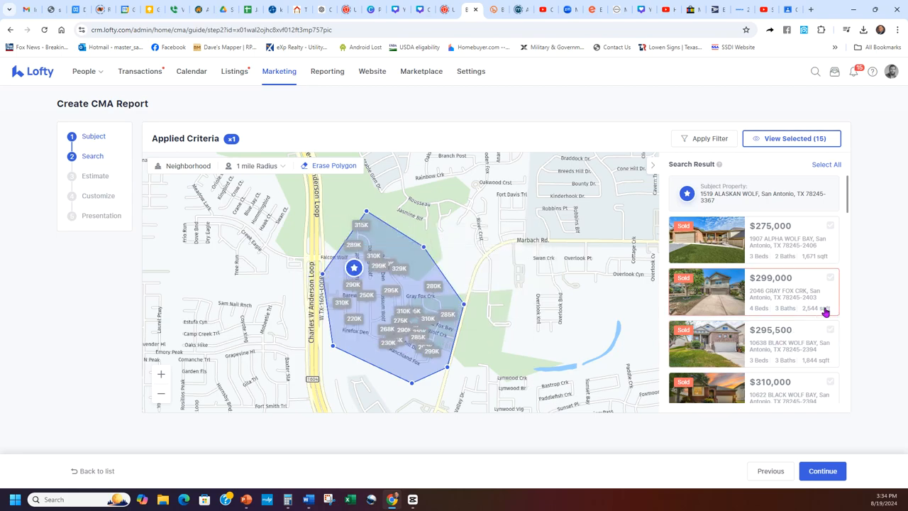
Reopen the filters and browse the Sold Date calendar's year list.
click(704, 139)
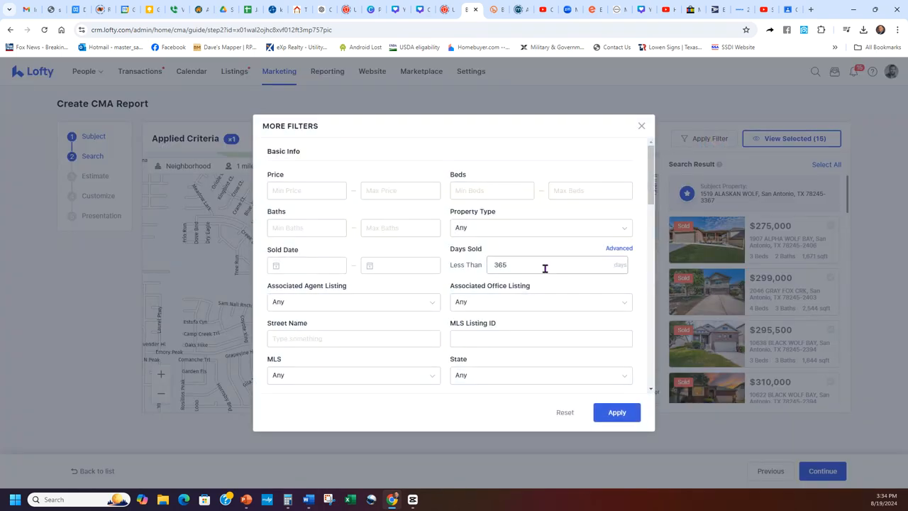
mouse_move(315, 272)
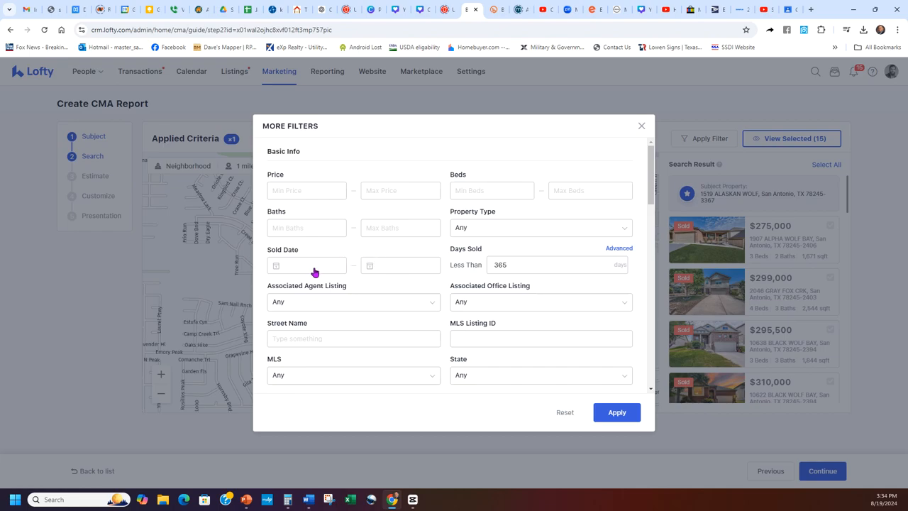
click(400, 264)
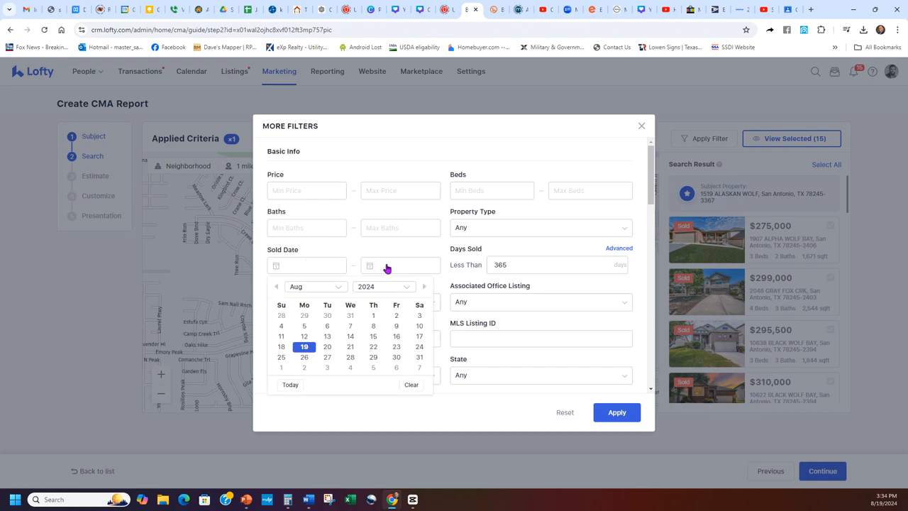
click(477, 286)
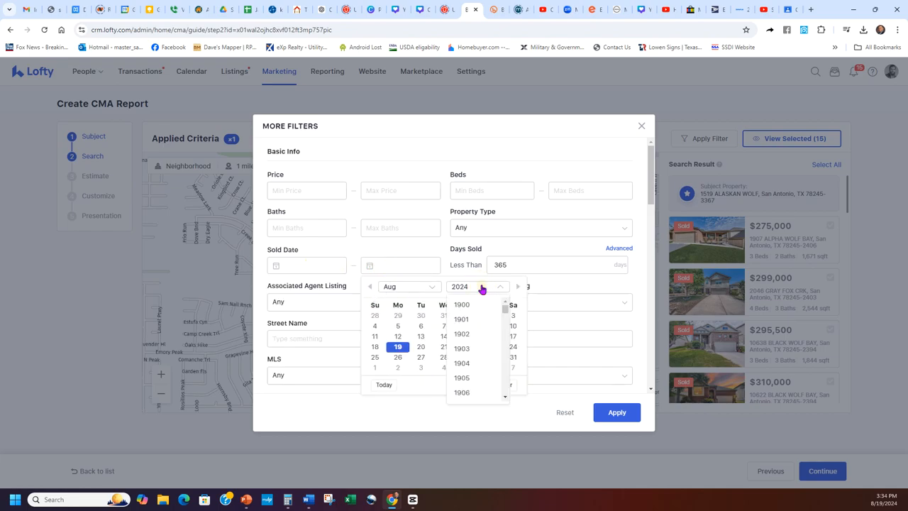
scroll(down, 3)
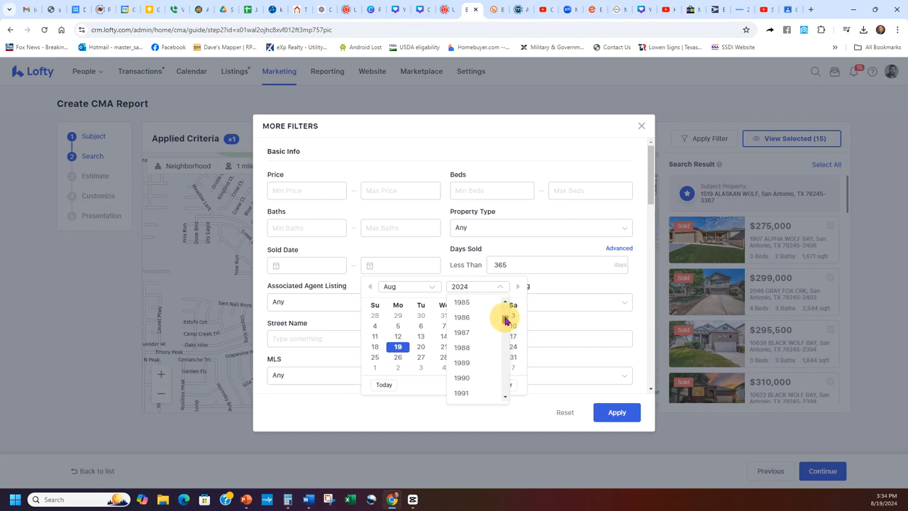
scroll(down, 3)
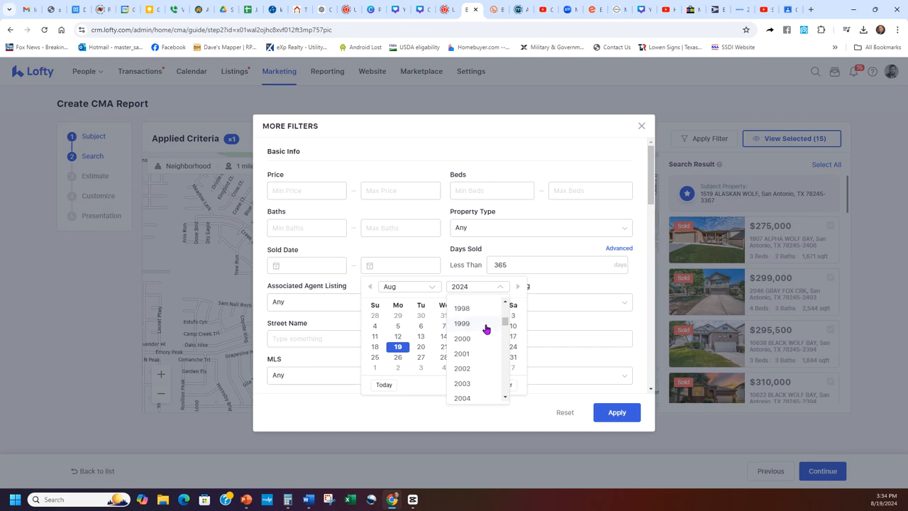
scroll(down, 3)
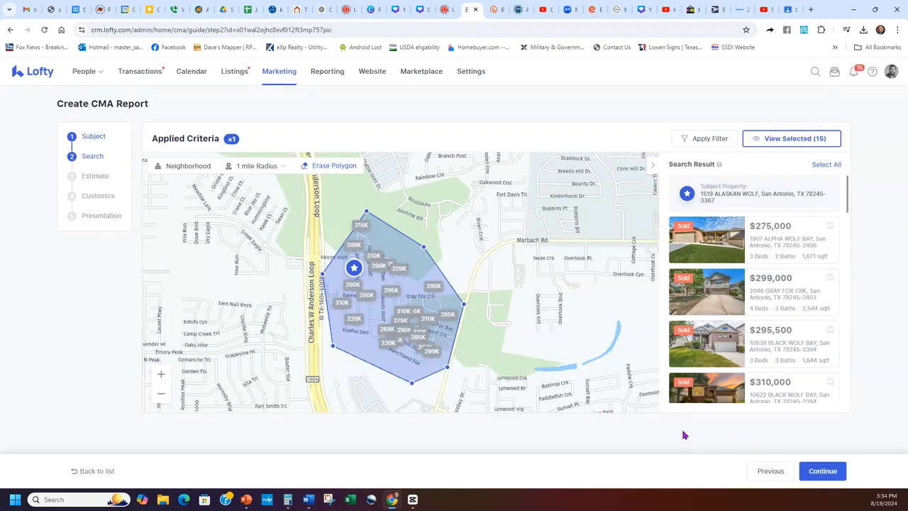
Add the $275,000 and $295,500 comps, drop $299,000, and continue to Estimate.
scroll(down, 3)
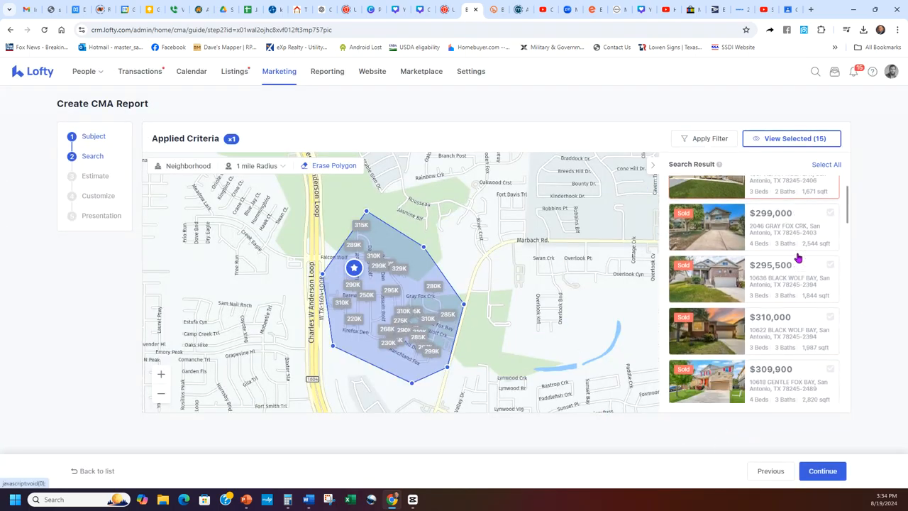
scroll(down, 3)
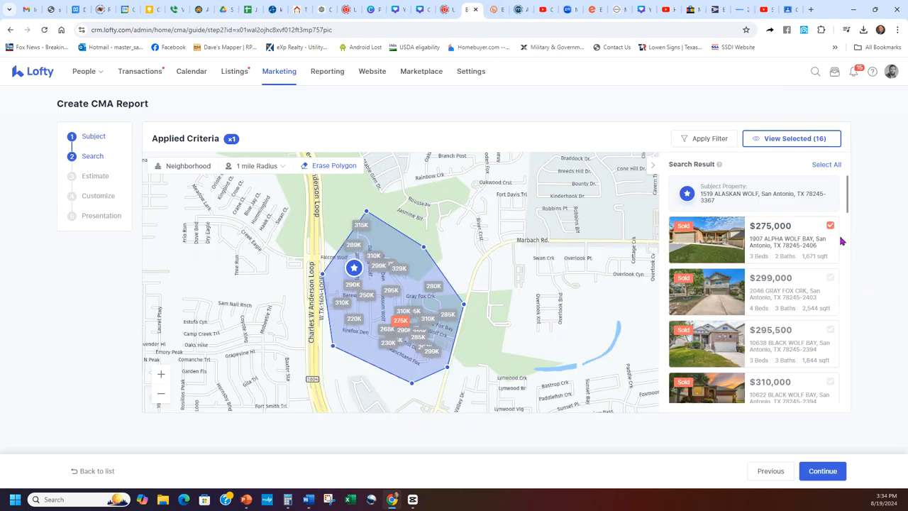
click(829, 277)
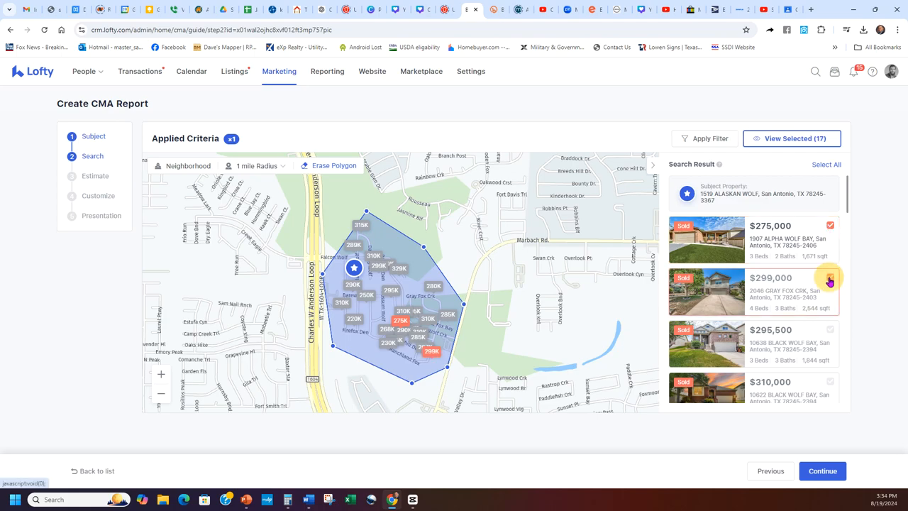
click(830, 278)
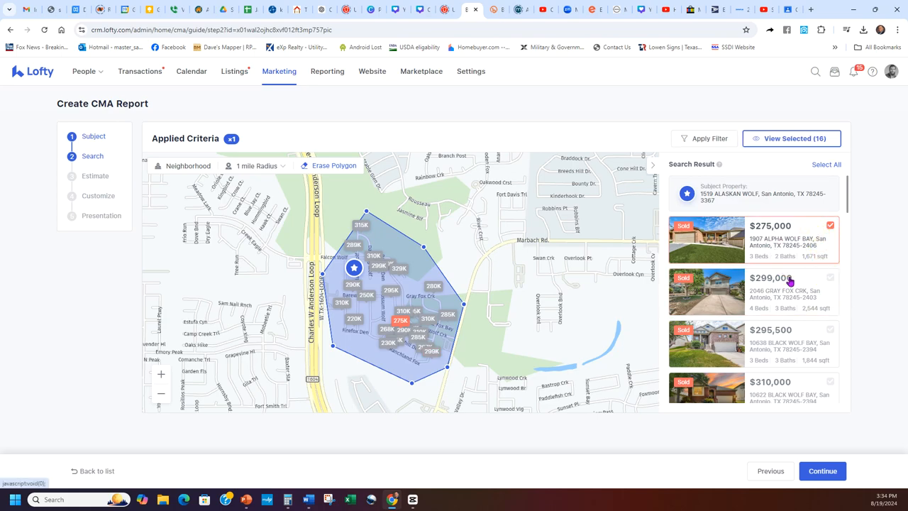
click(829, 283)
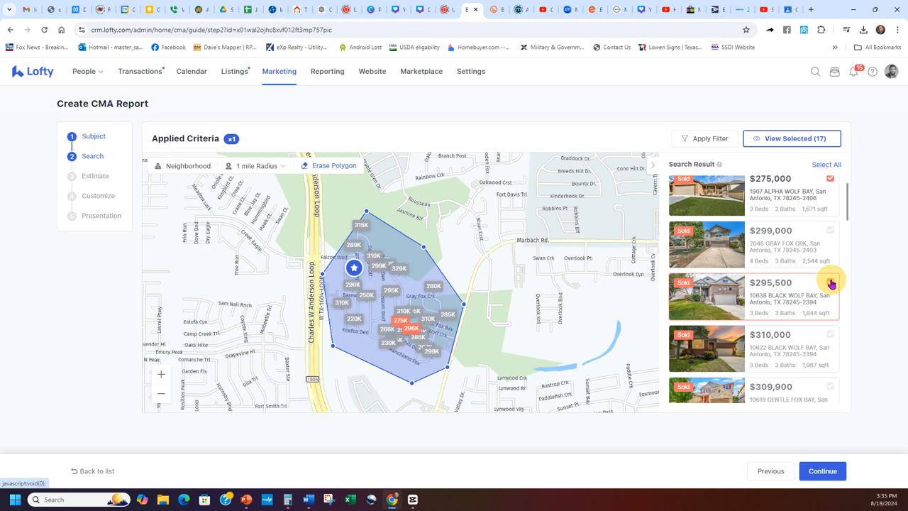
click(830, 281)
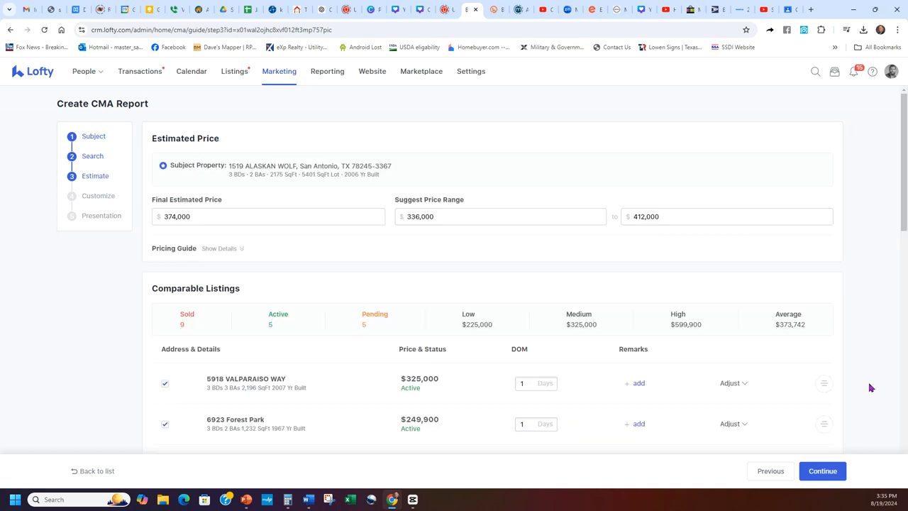
Expand the Add New Adjustment area for comparable 5918 Valparaiso Way.
scroll(down, 3)
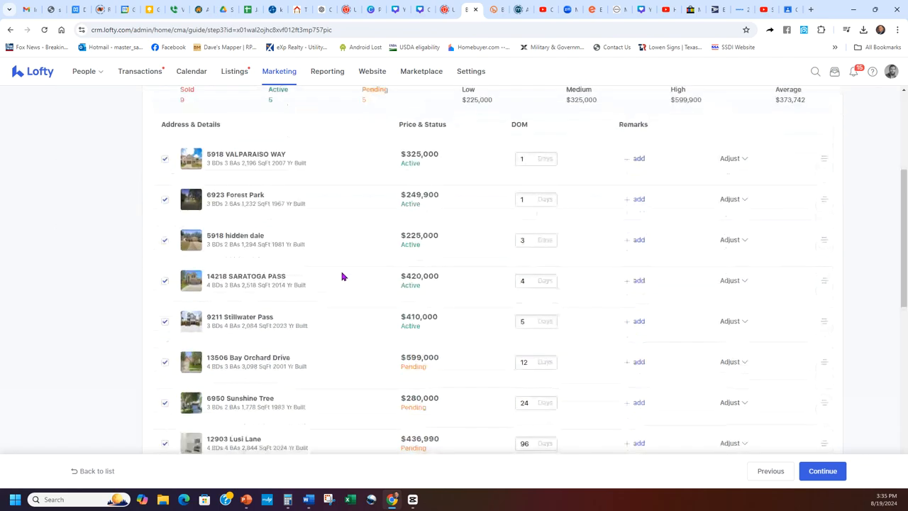
scroll(down, 3)
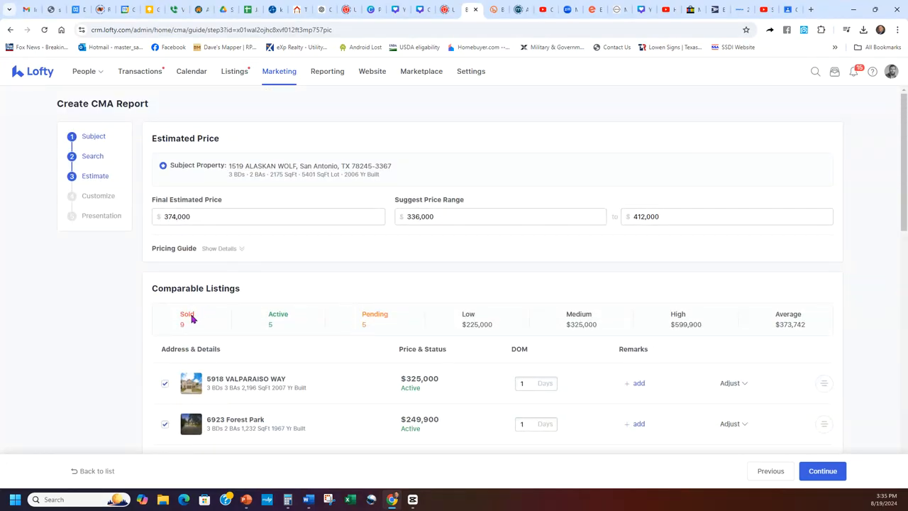
mouse_move(452, 327)
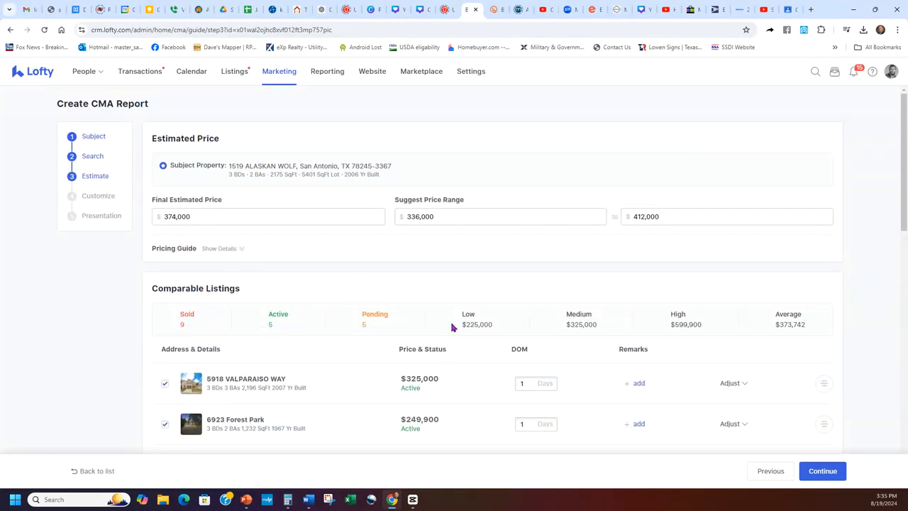
mouse_move(460, 327)
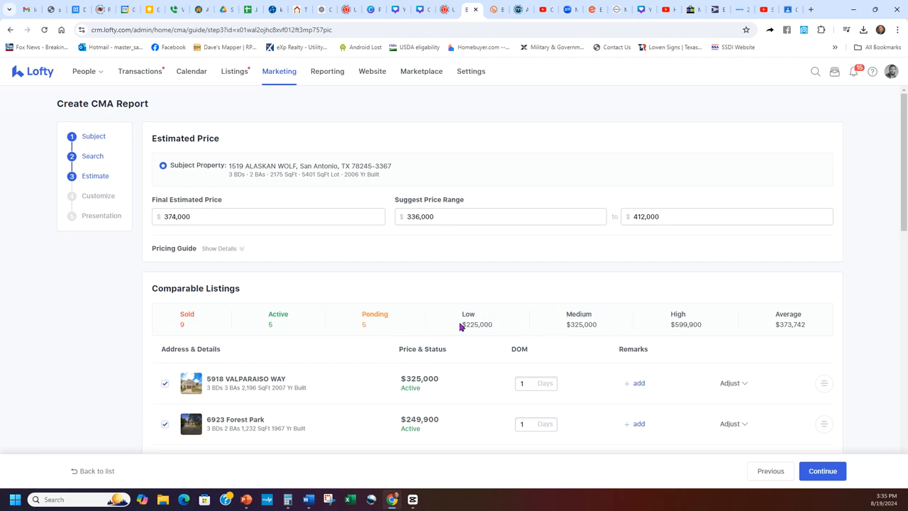
double_click(477, 324)
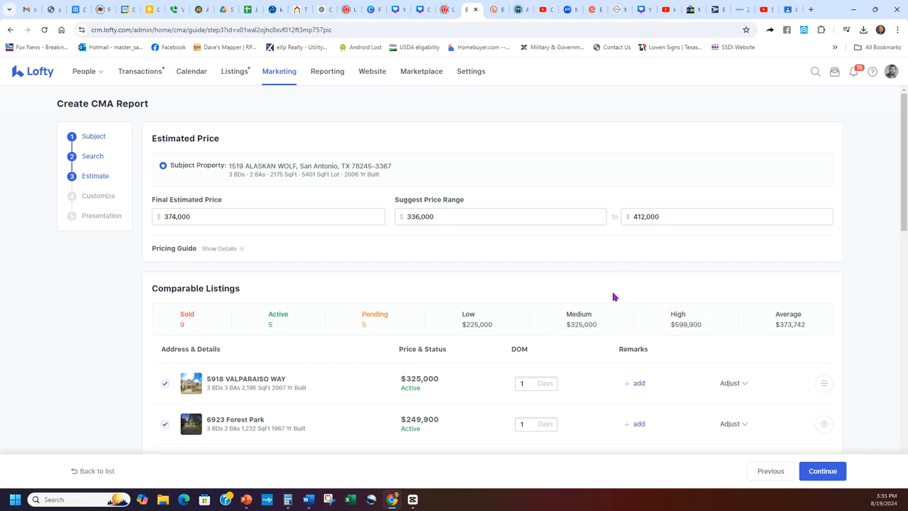
scroll(down, 3)
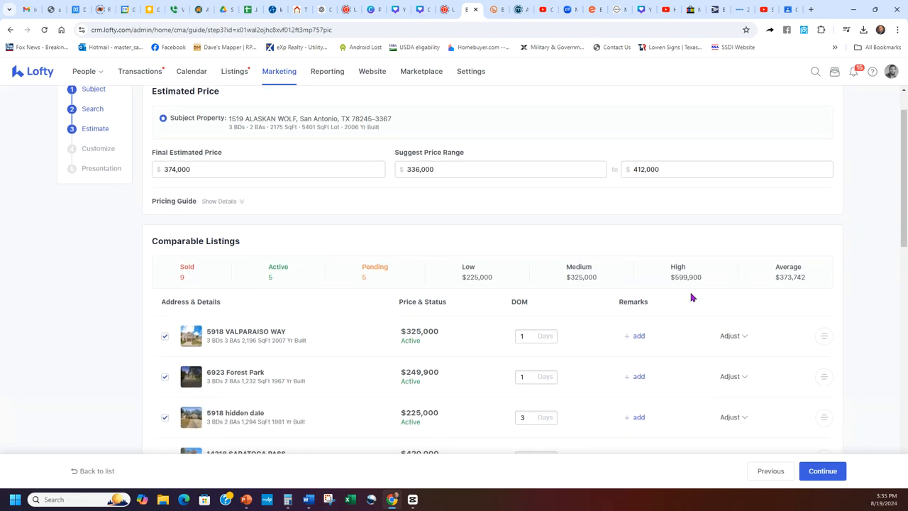
scroll(down, 3)
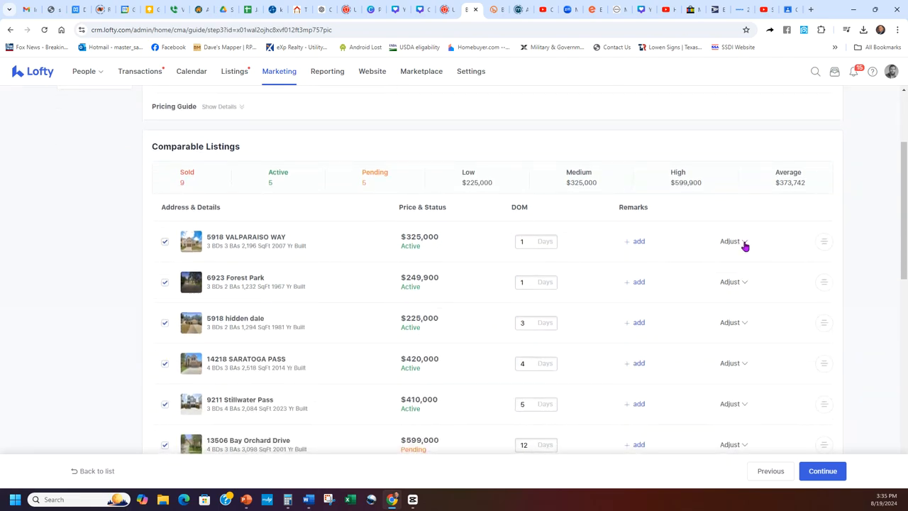
click(731, 242)
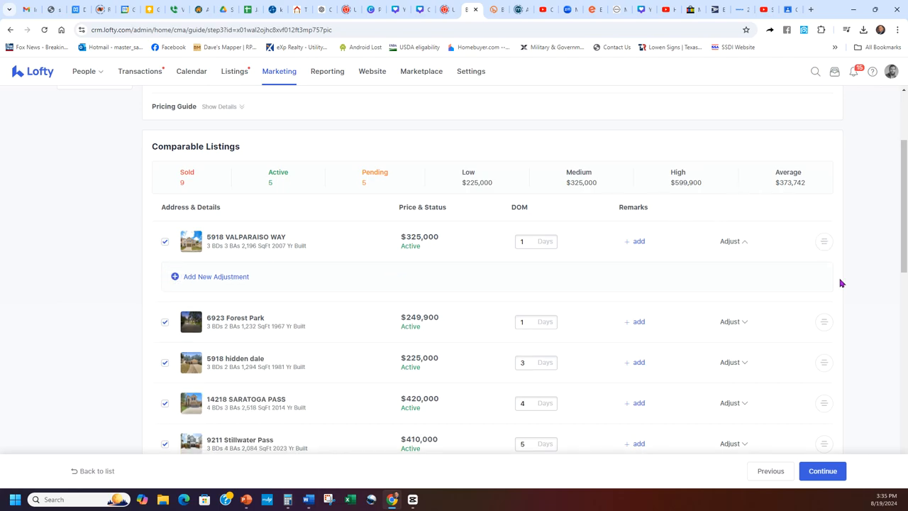
scroll(down, 3)
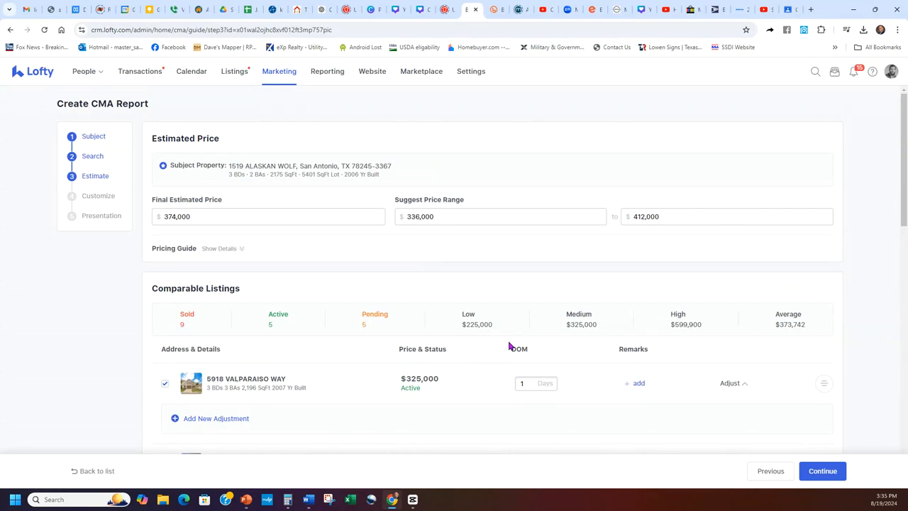
mouse_move(618, 420)
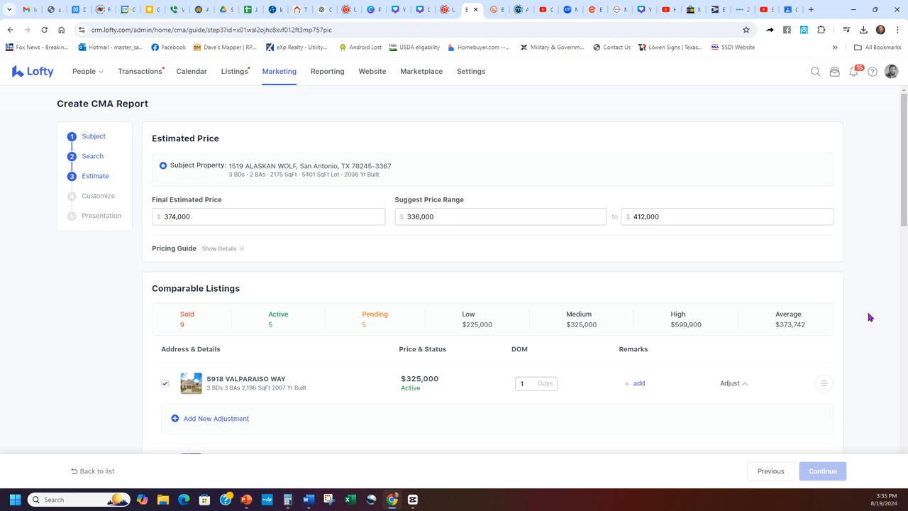
Move to Customize and preview the About Company and Average Selling Time pages.
click(822, 471)
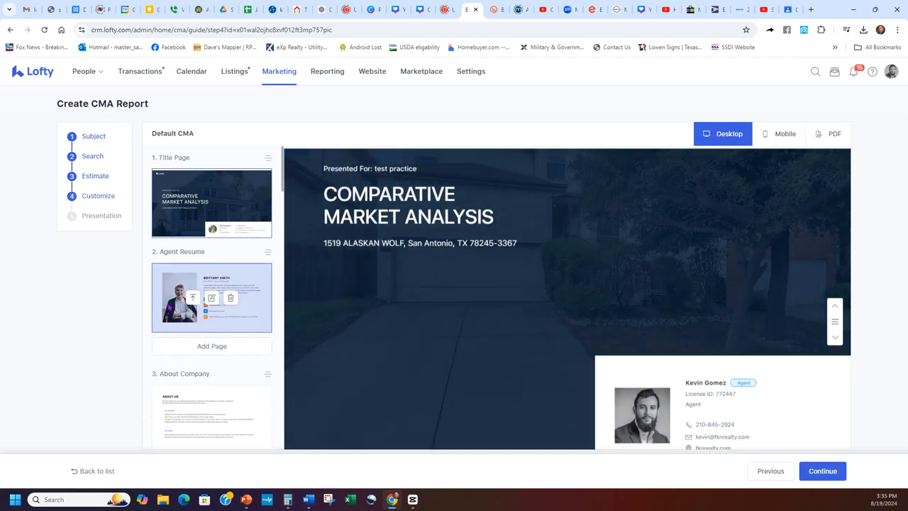
scroll(down, 3)
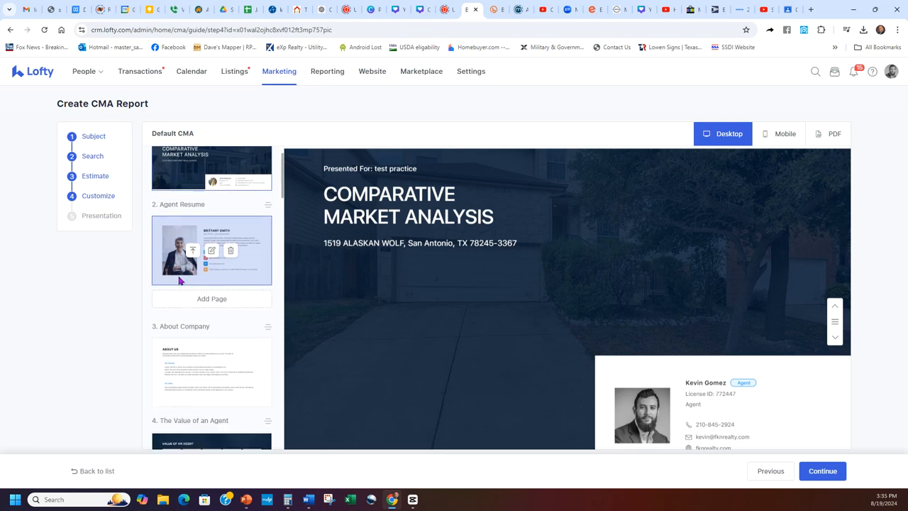
click(211, 372)
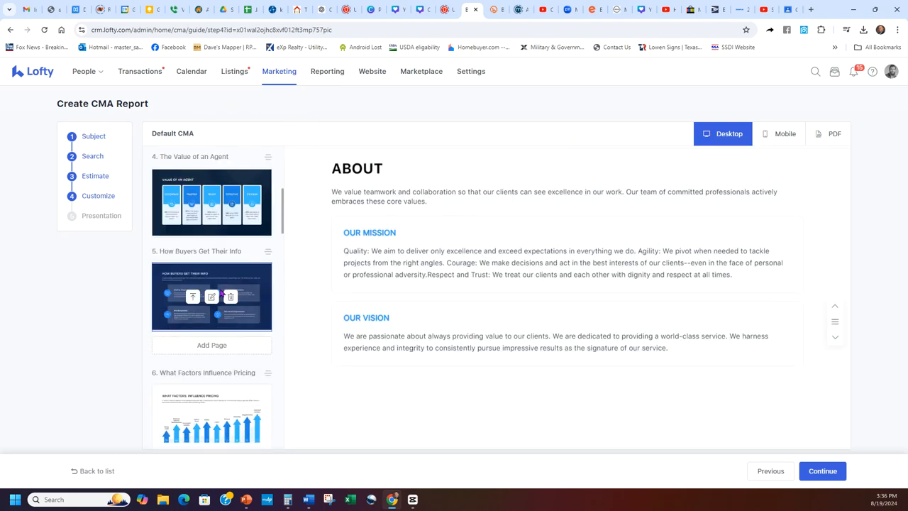
scroll(down, 3)
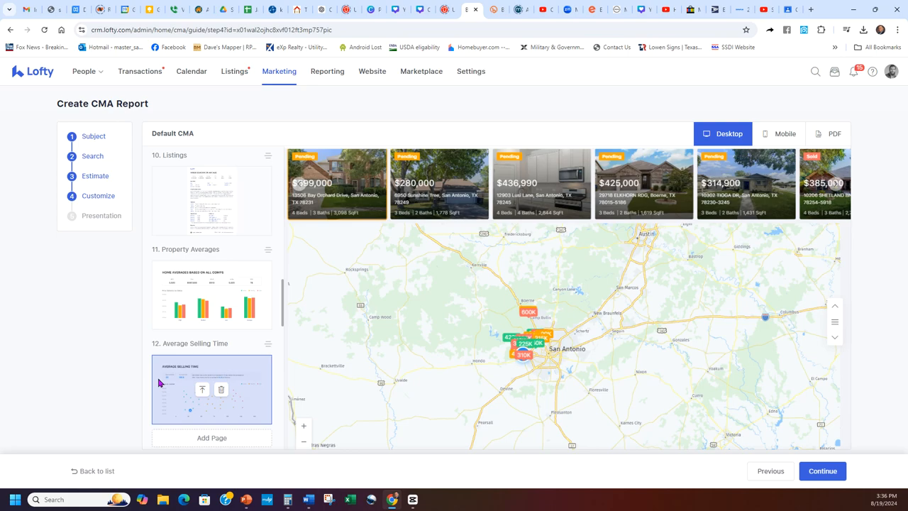
click(211, 389)
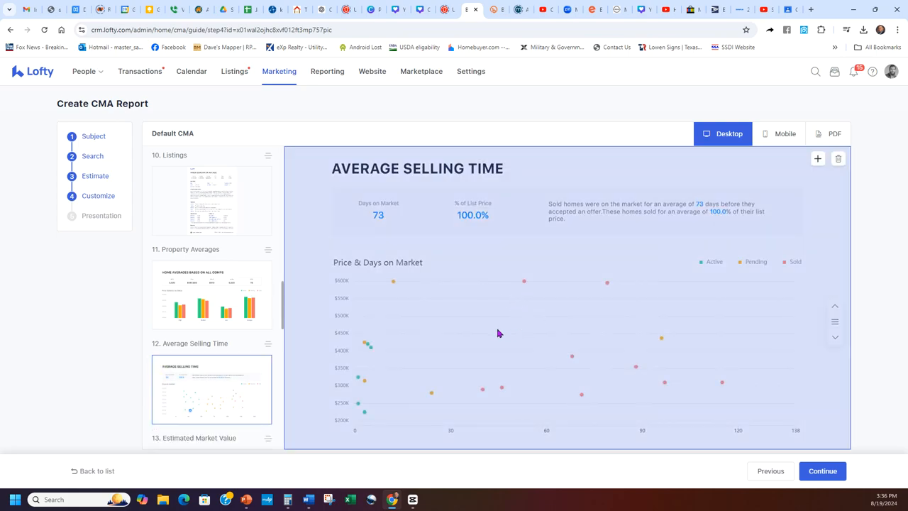
mouse_move(418, 376)
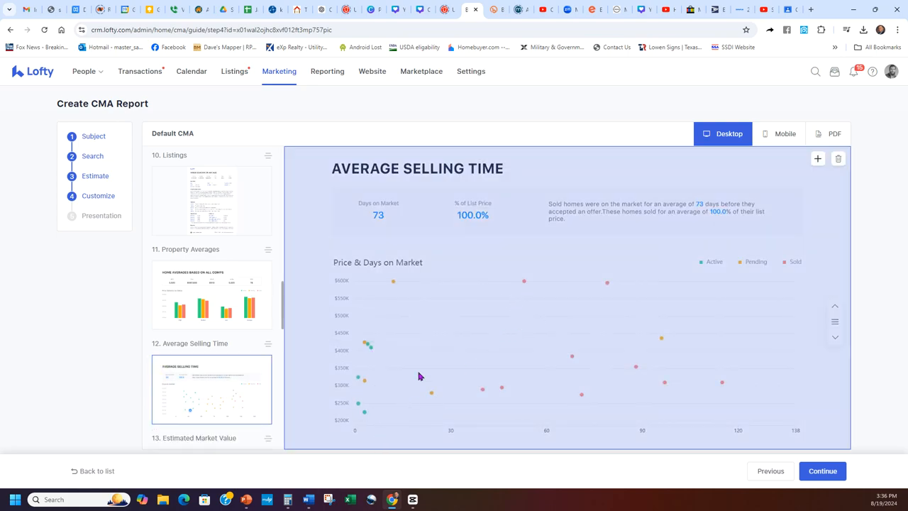
mouse_move(630, 366)
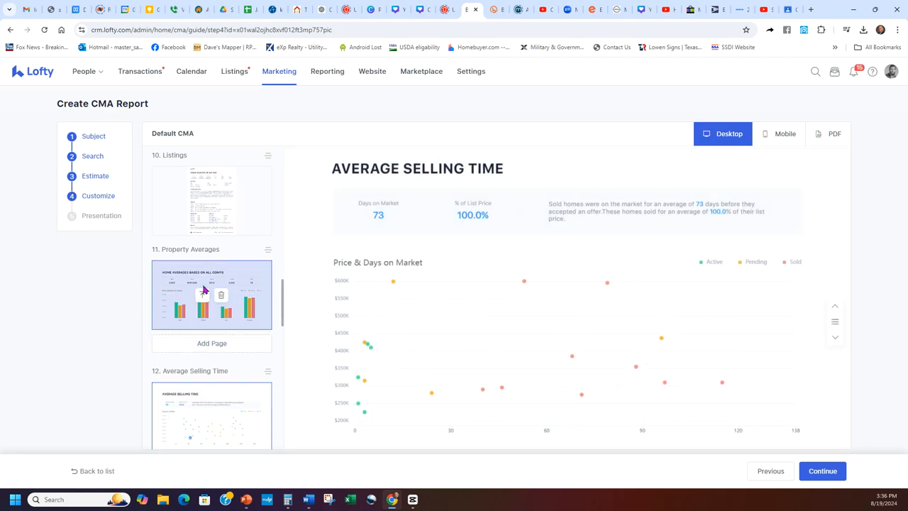
Preview the Property Averages and Intelligent Pricing pages, then publish the CMA.
click(211, 294)
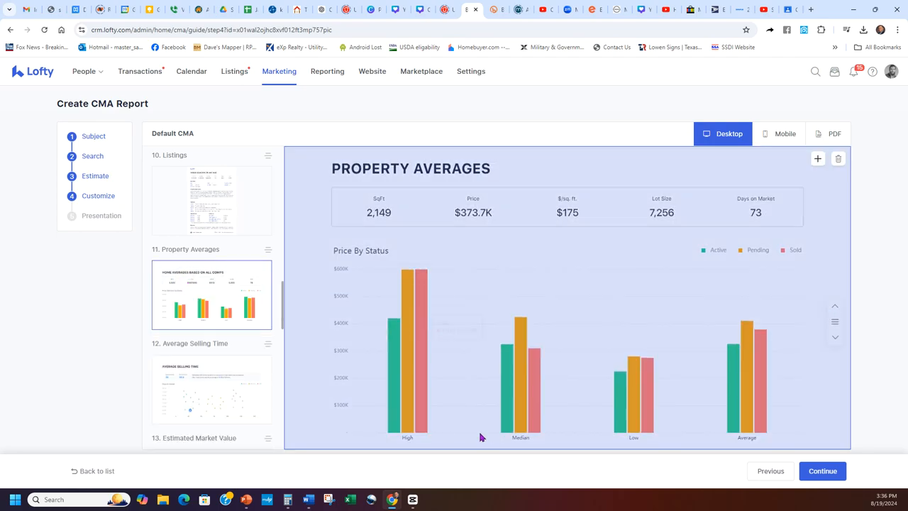
mouse_move(733, 336)
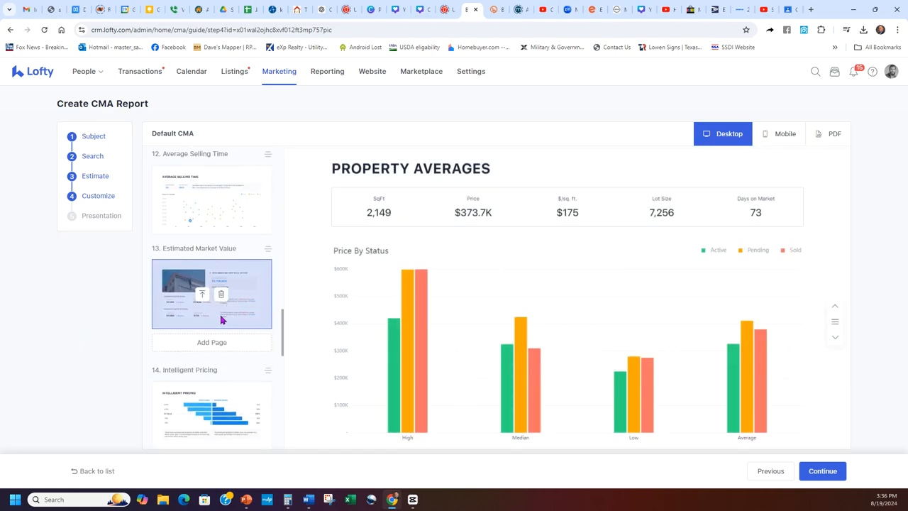
scroll(down, 3)
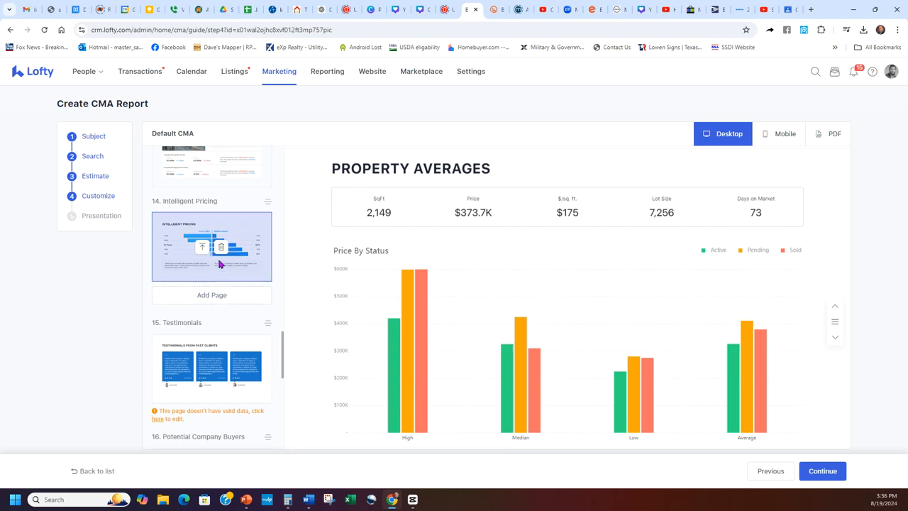
scroll(down, 3)
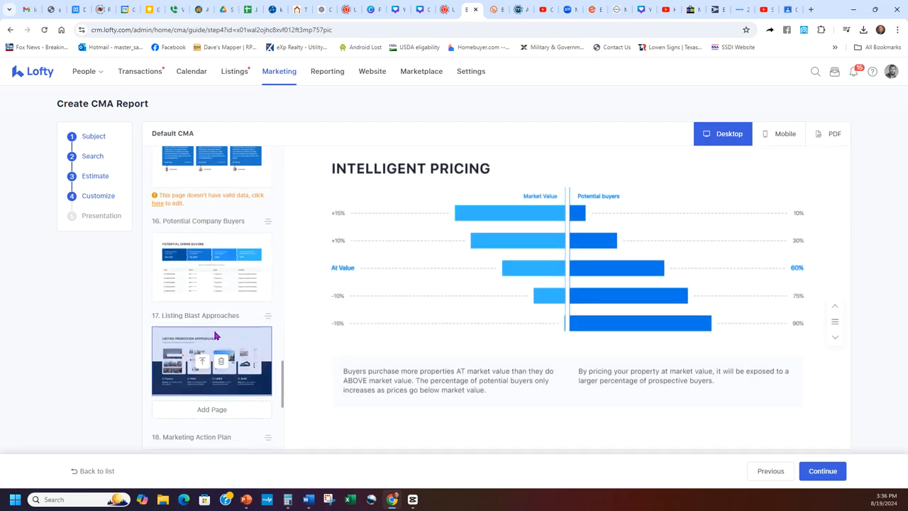
scroll(down, 3)
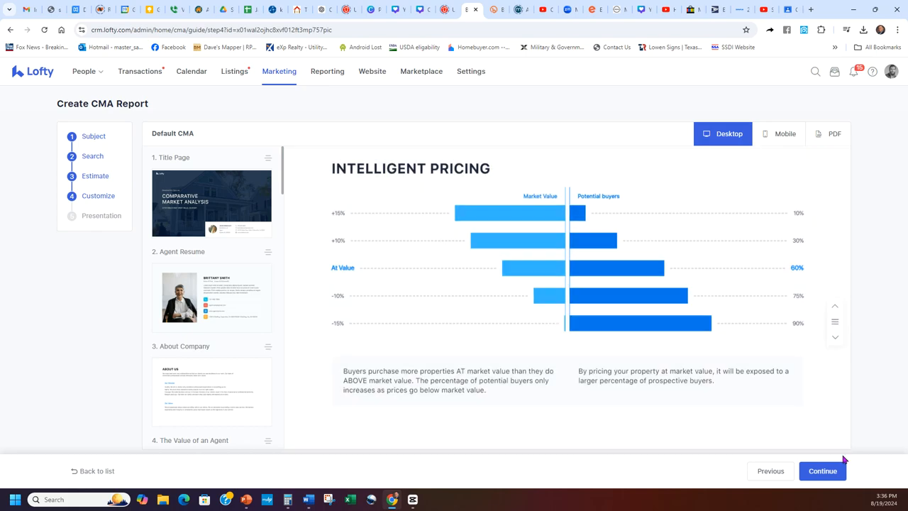
click(822, 470)
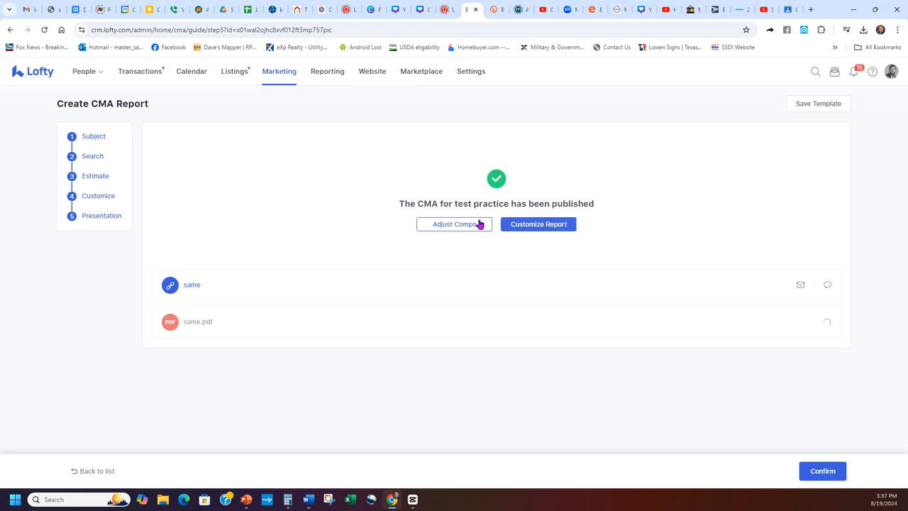
Return from the published CMA confirmation to the comparable search step with Adjust Comps.
click(454, 224)
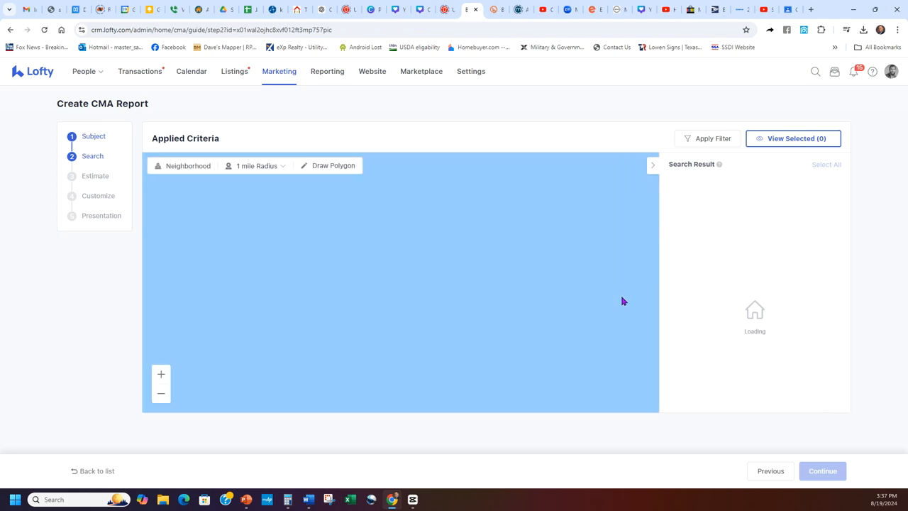
Select all comps up to the 30-comp limit, dismiss the warning, and open More Filters.
click(333, 165)
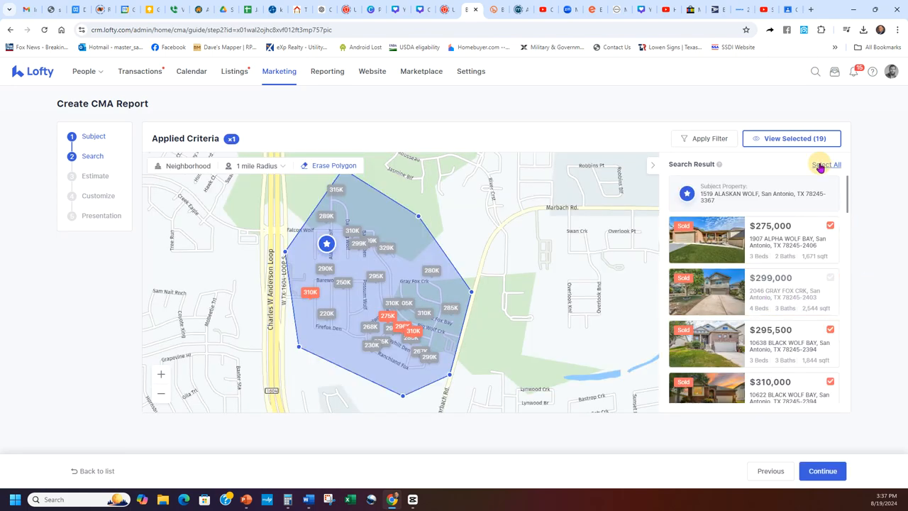
click(825, 164)
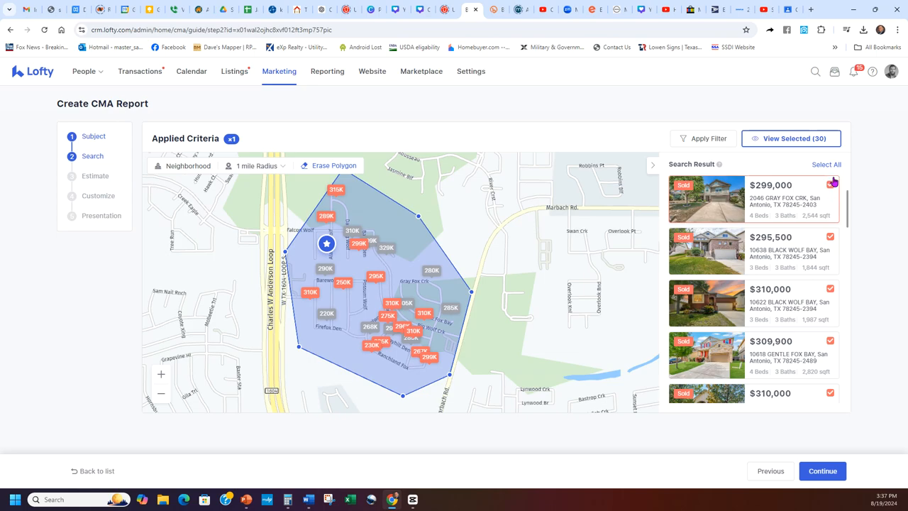
click(830, 184)
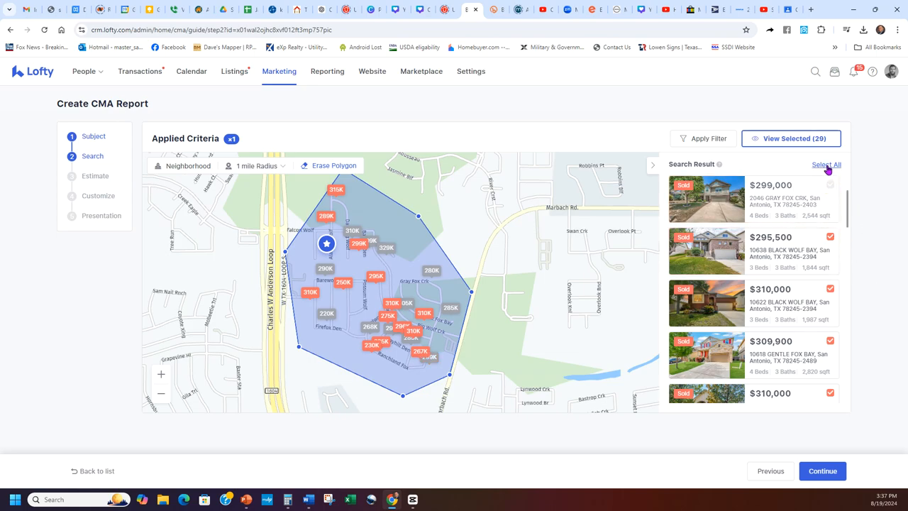
click(825, 164)
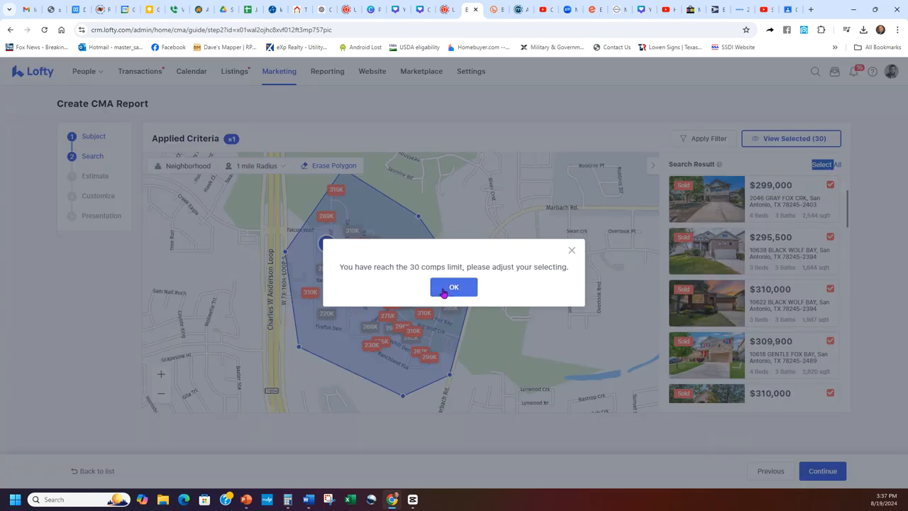
click(453, 287)
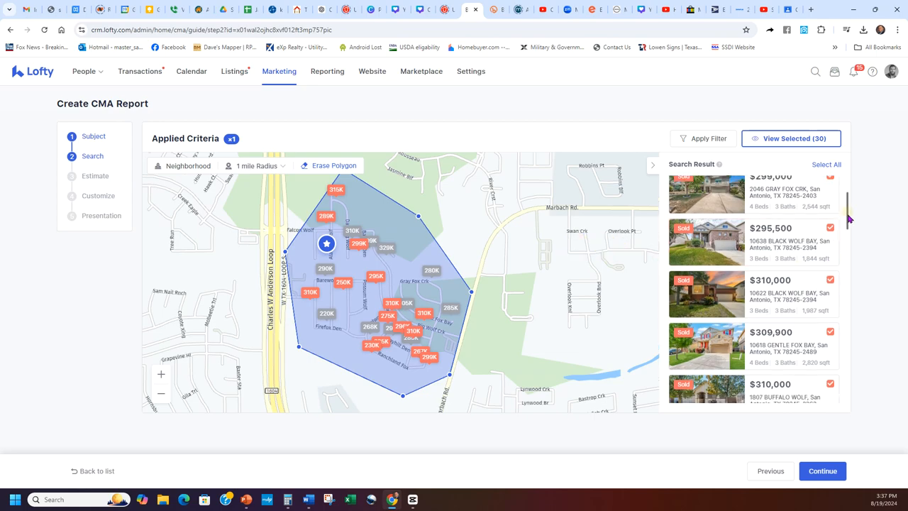
scroll(down, 3)
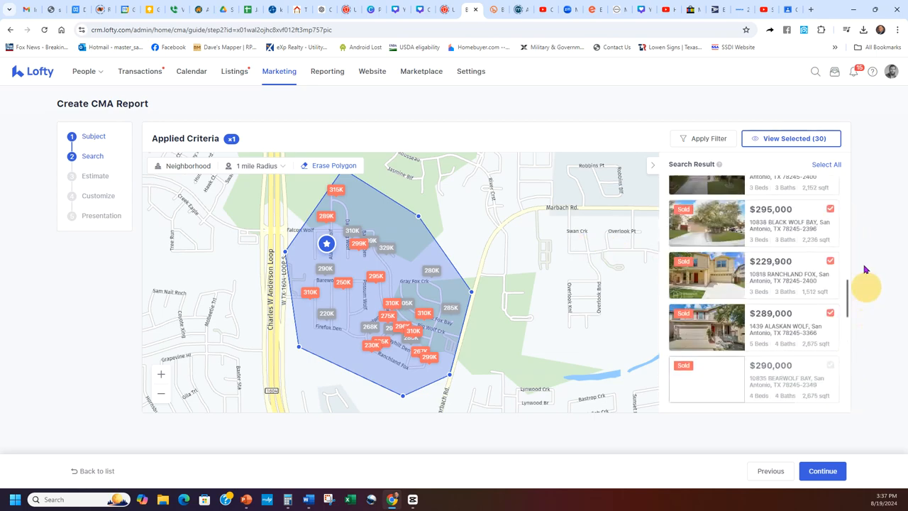
click(702, 138)
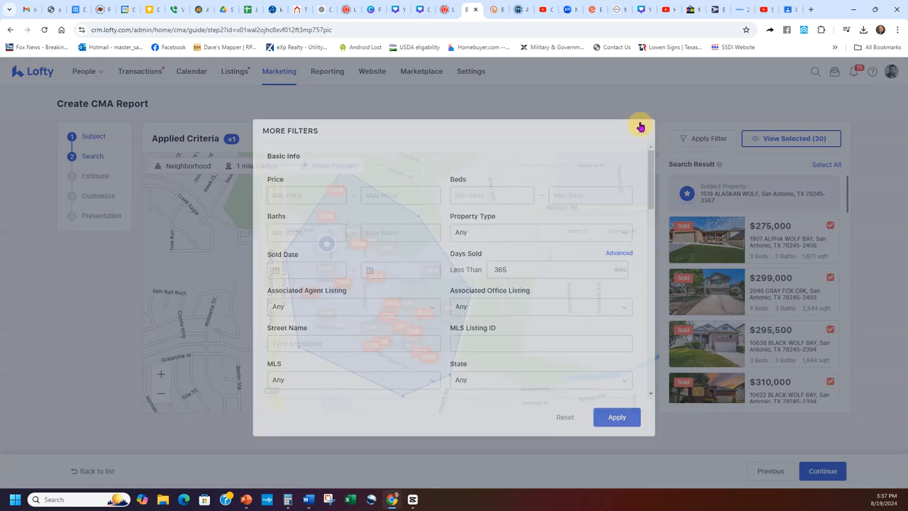
Close More Filters, redraw the search area, and inspect the $315,000 and $295,000 comps.
click(641, 126)
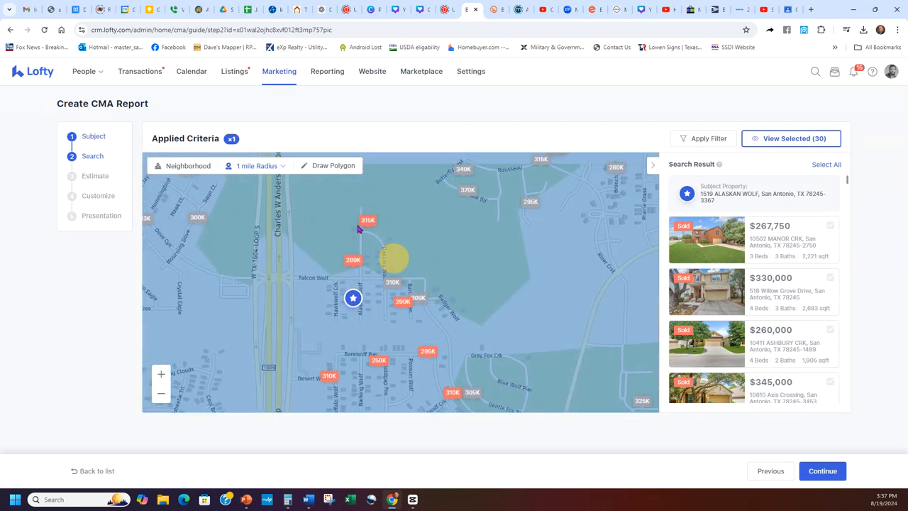
click(332, 165)
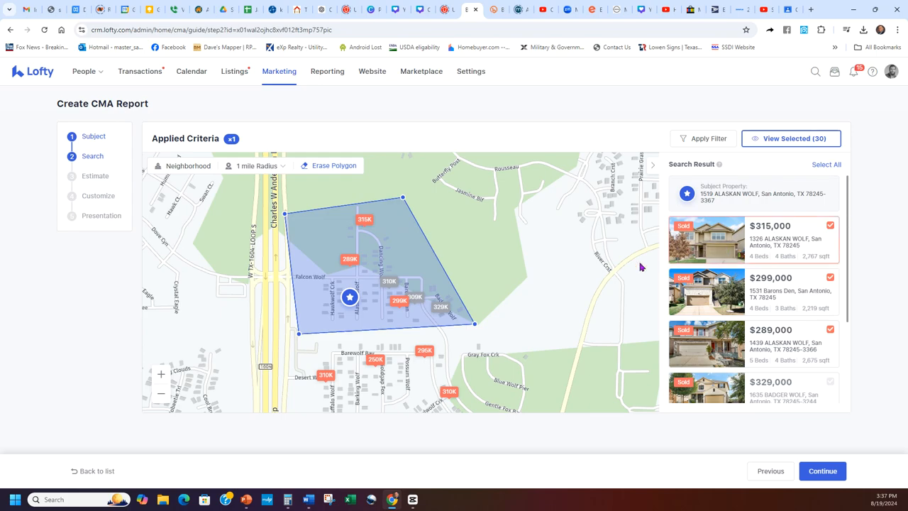
click(364, 218)
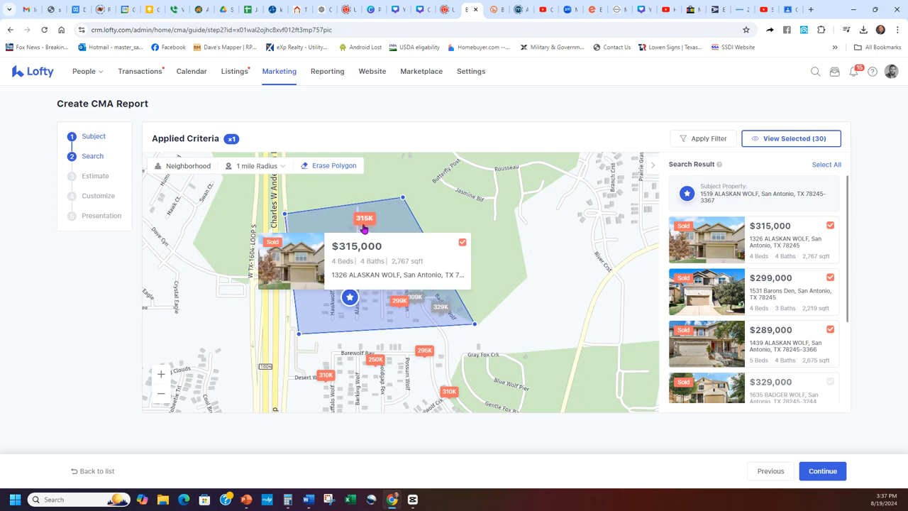
mouse_move(441, 305)
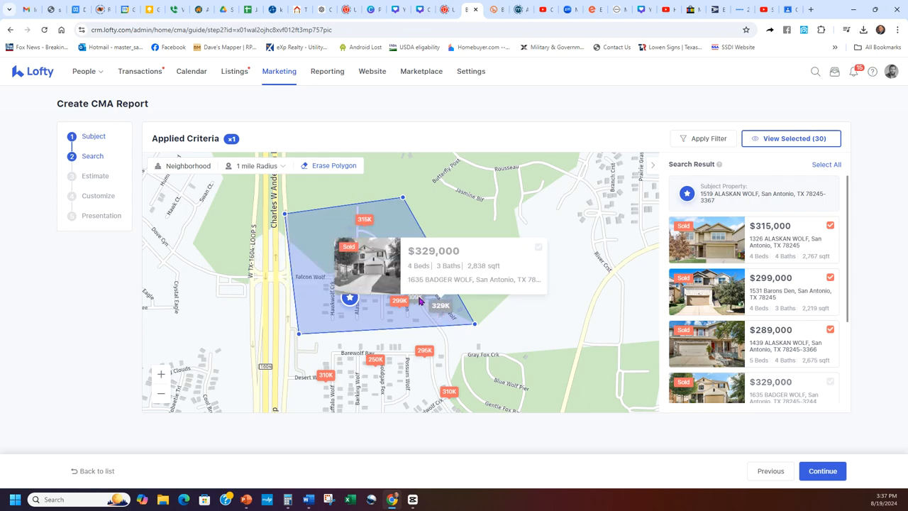
click(423, 348)
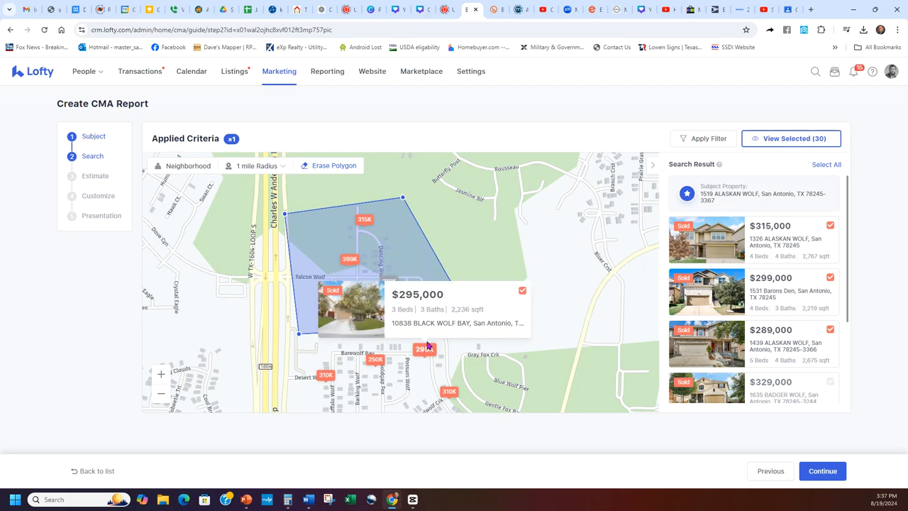
drag(426, 347, 305, 326)
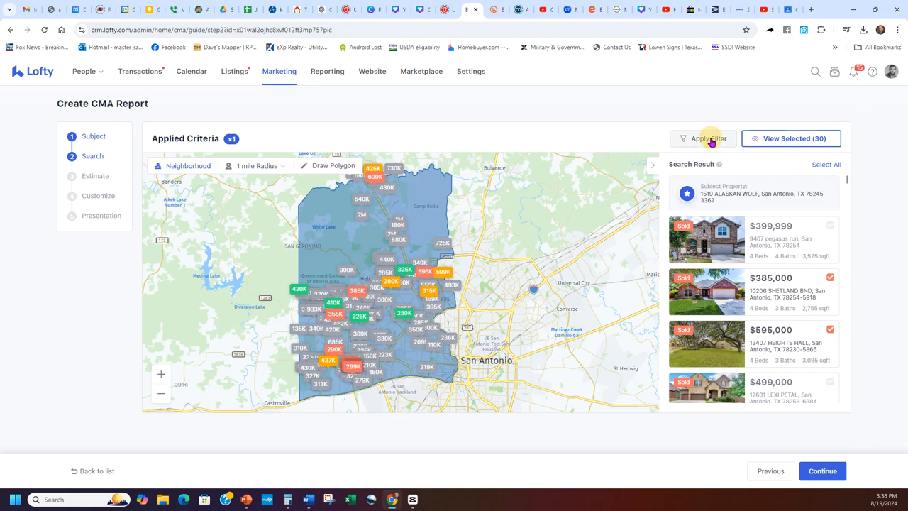
Filter comps to 3 beds, 2 baths and single-family homes.
click(703, 139)
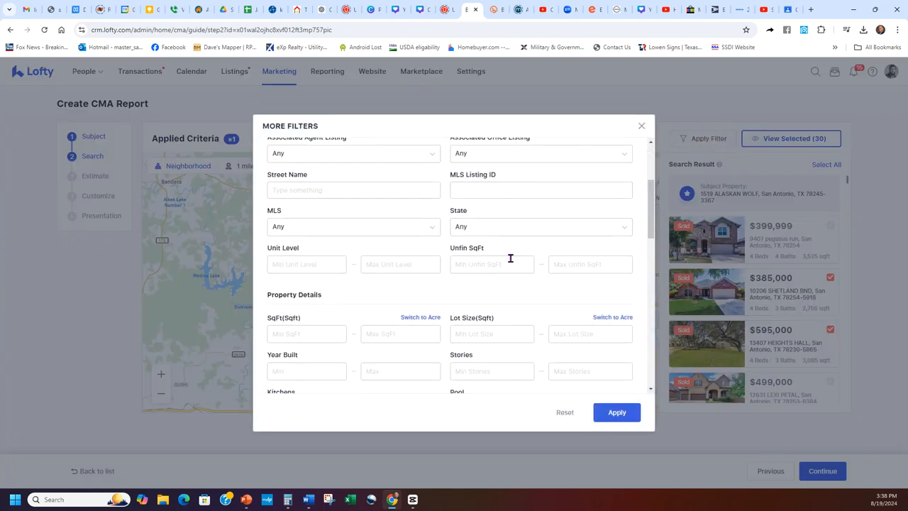
scroll(down, 3)
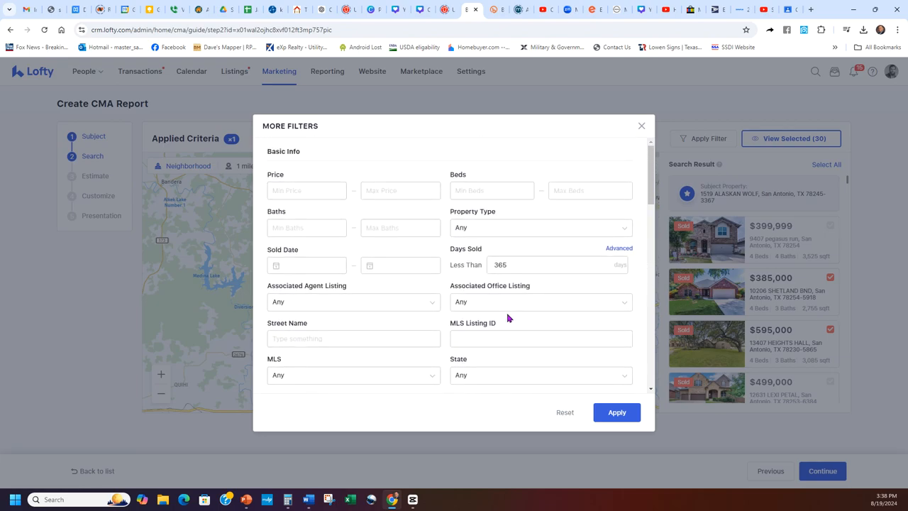
mouse_move(362, 223)
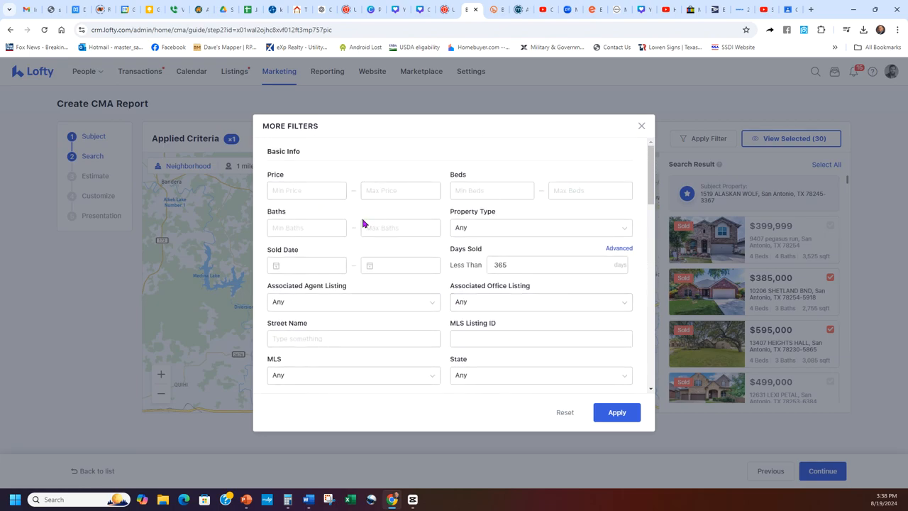
text(3)
text(2)
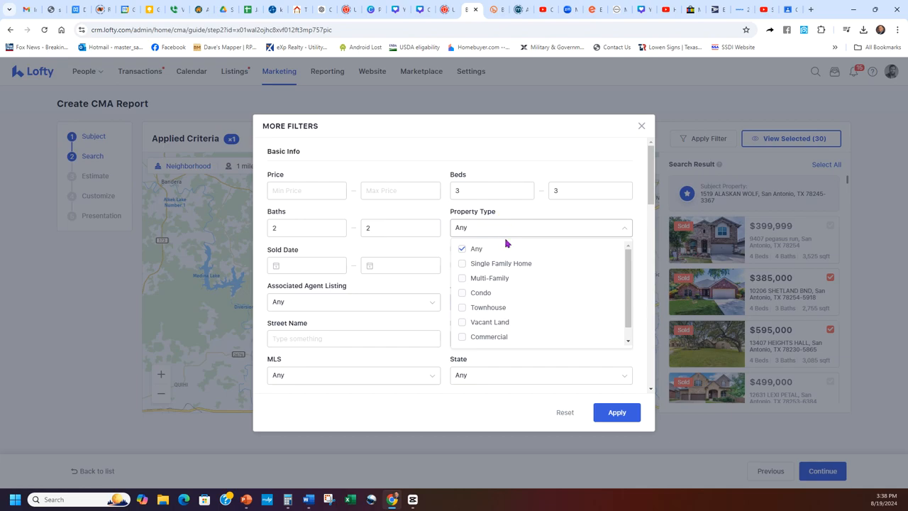
click(615, 412)
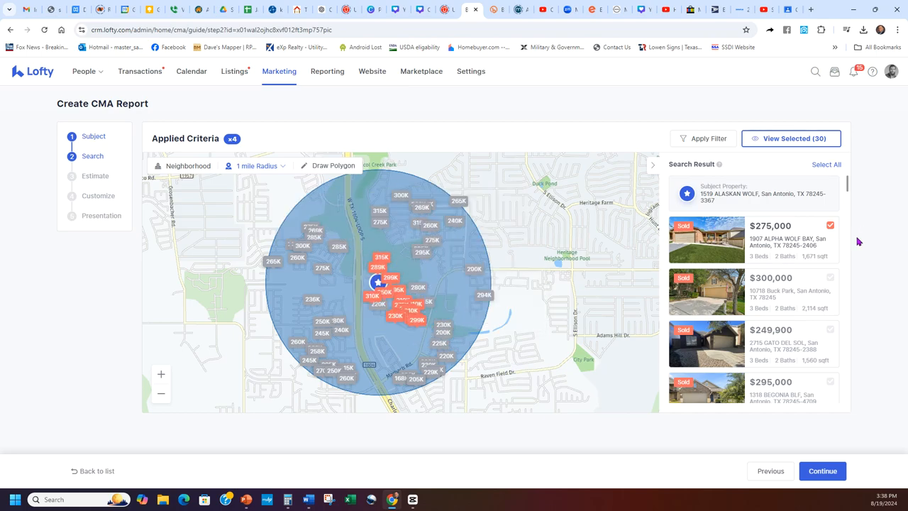
scroll(down, 3)
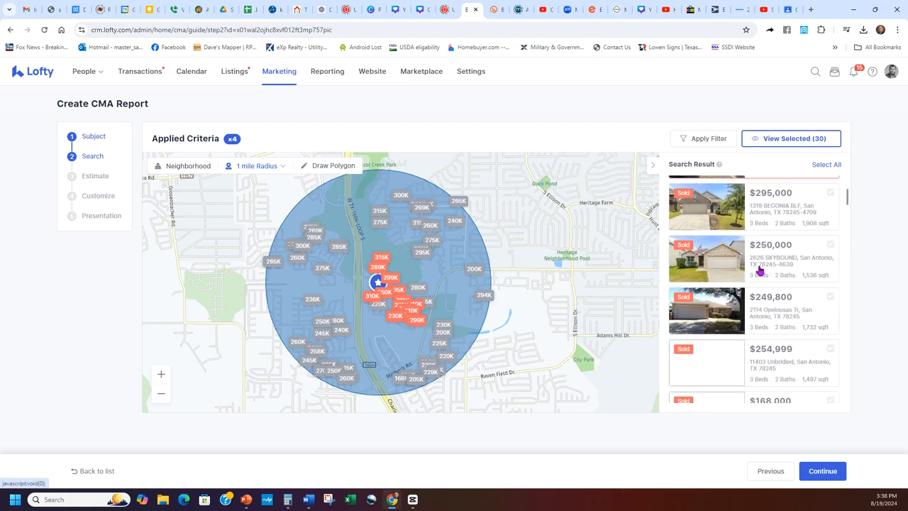
scroll(down, 3)
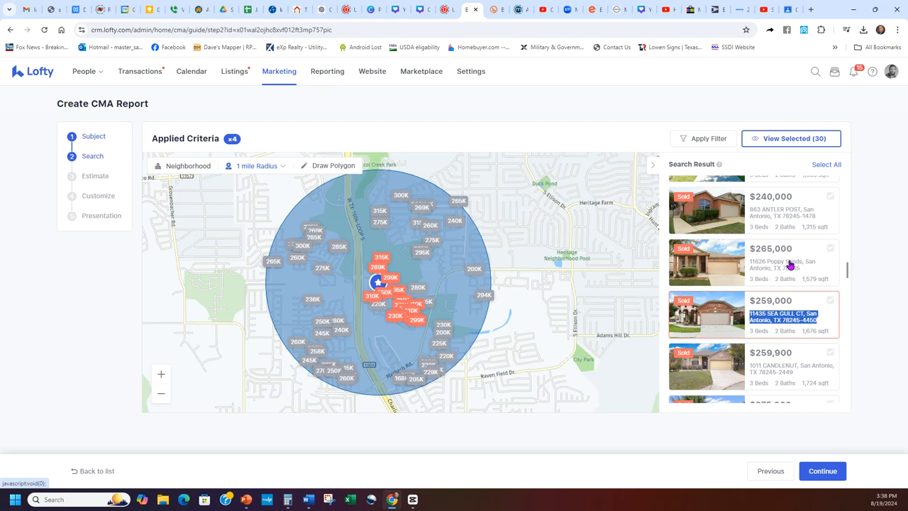
scroll(down, 3)
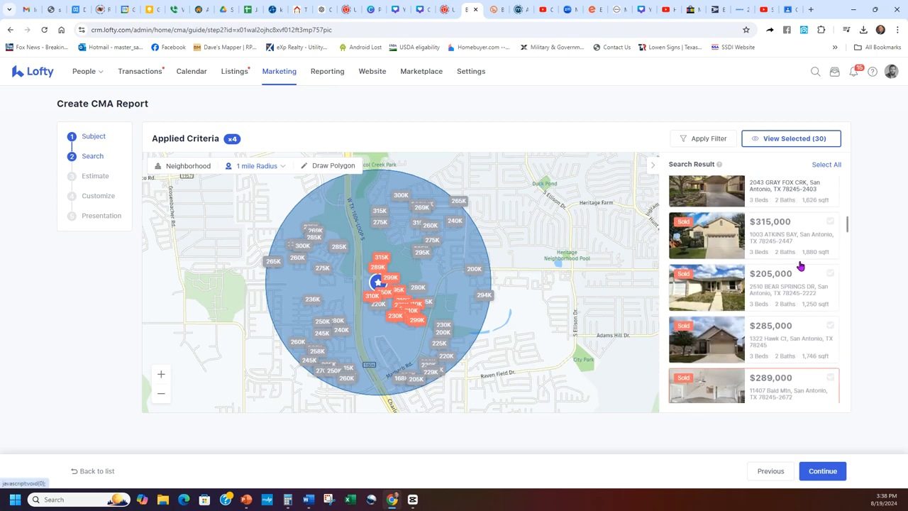
scroll(down, 3)
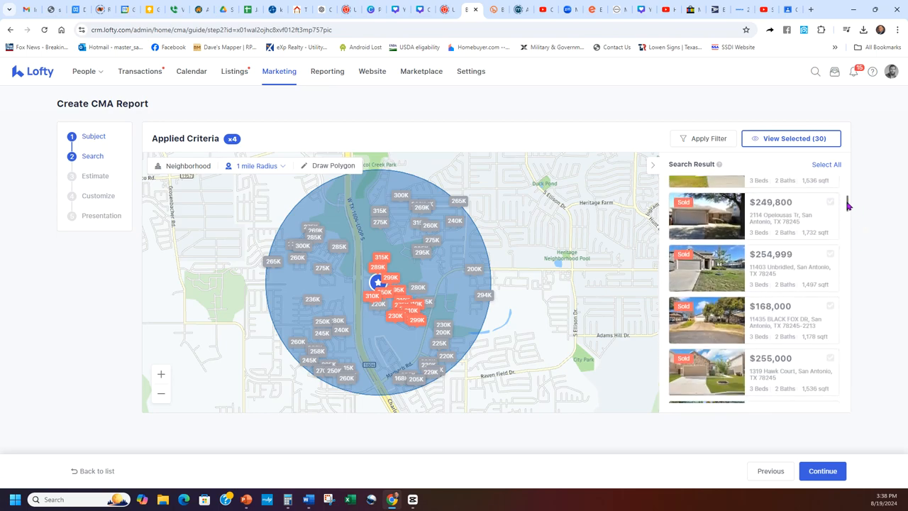
scroll(down, 3)
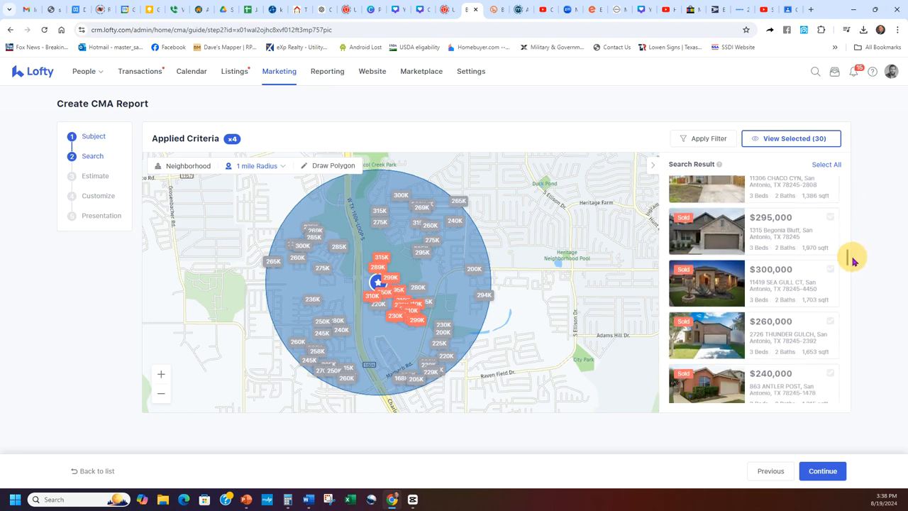
scroll(down, 3)
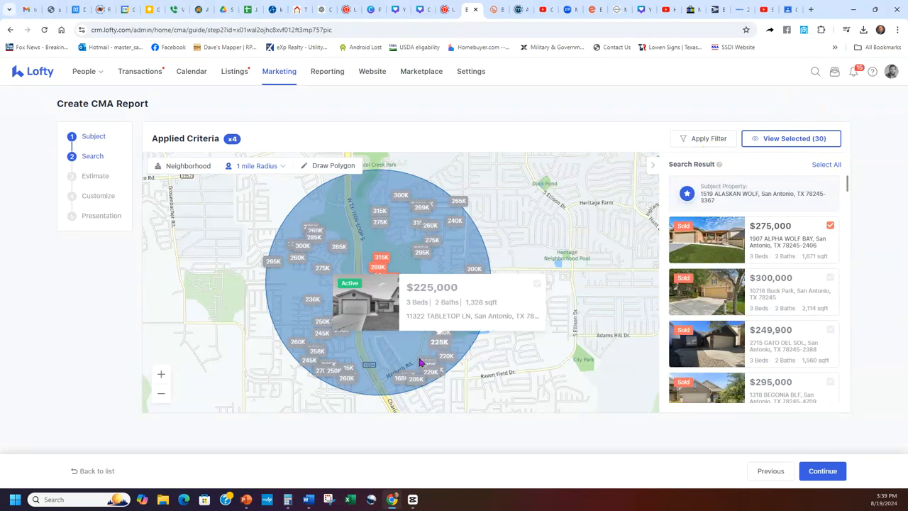
click(378, 282)
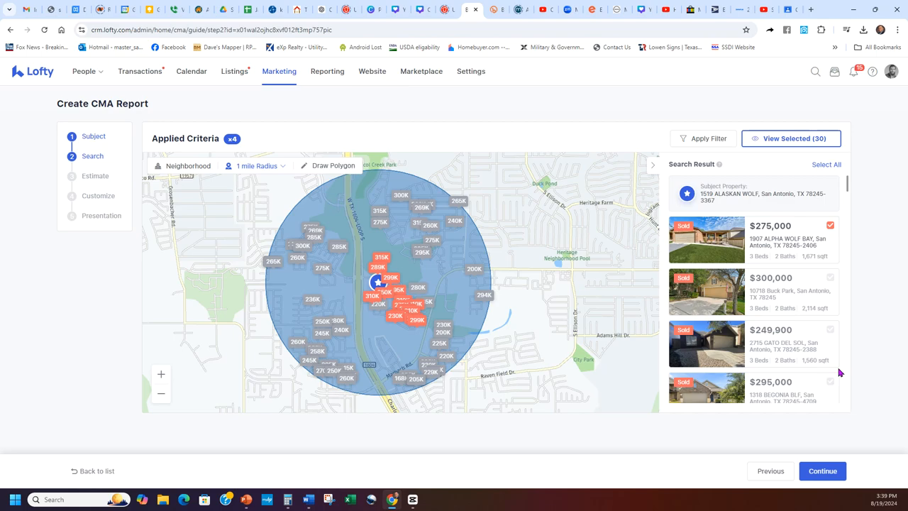
mouse_move(839, 373)
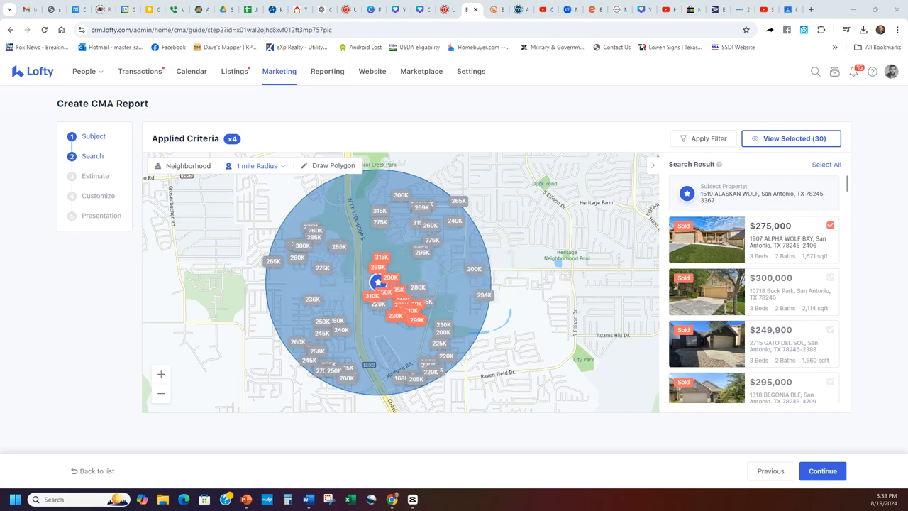
mouse_move(864, 262)
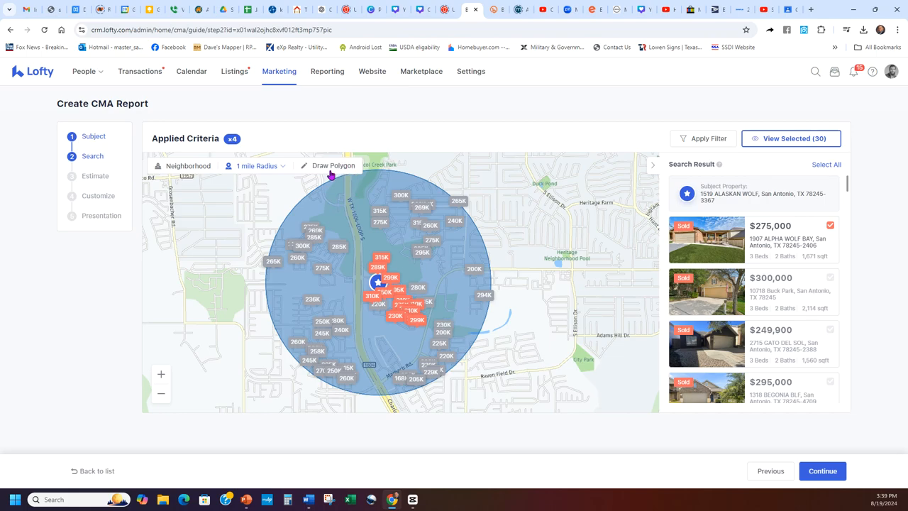
Apply filters for MLS 64 - San Antonio MLS (SABOR) and state Tx.
click(707, 139)
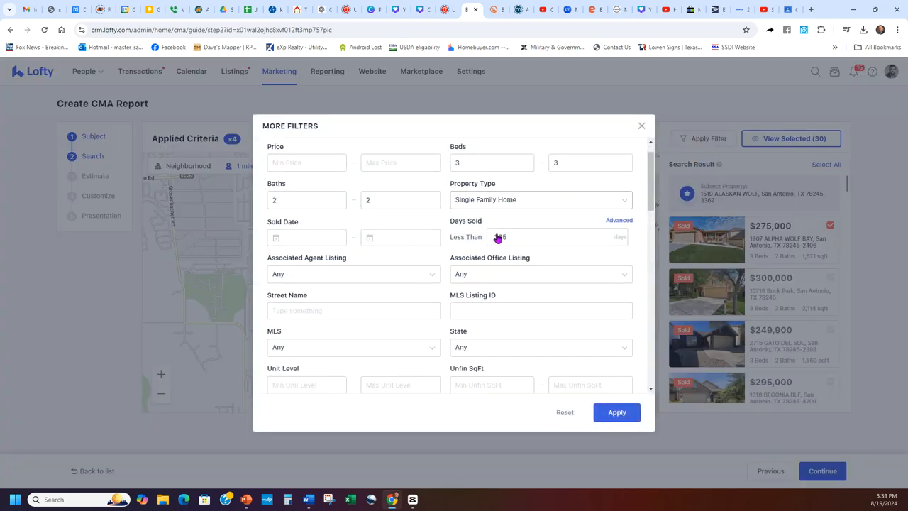
scroll(down, 3)
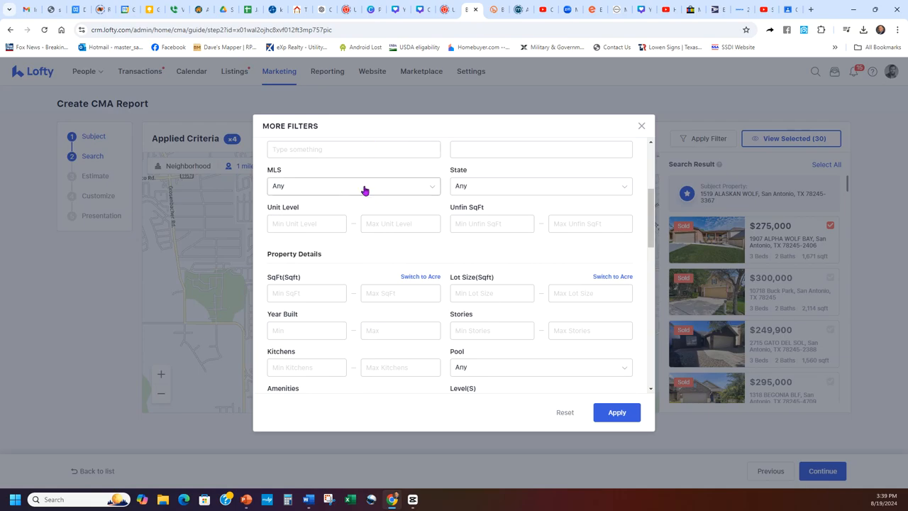
click(353, 185)
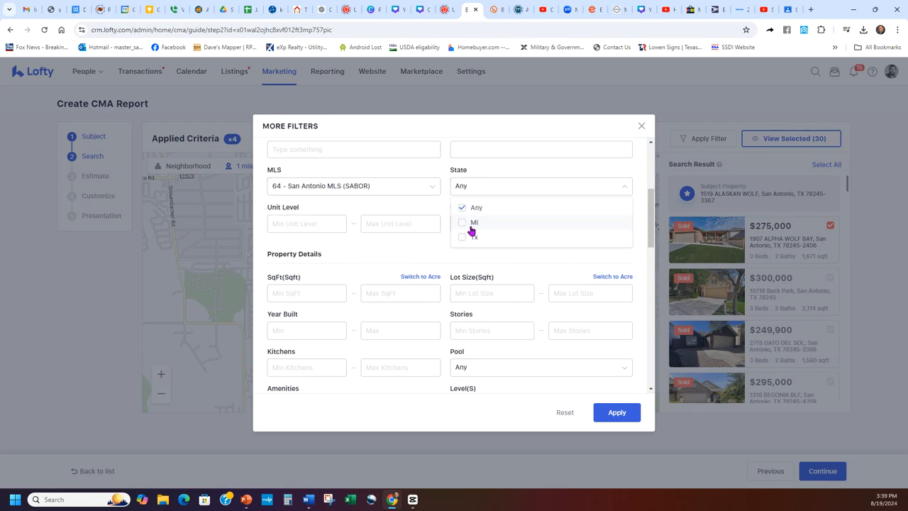
click(473, 236)
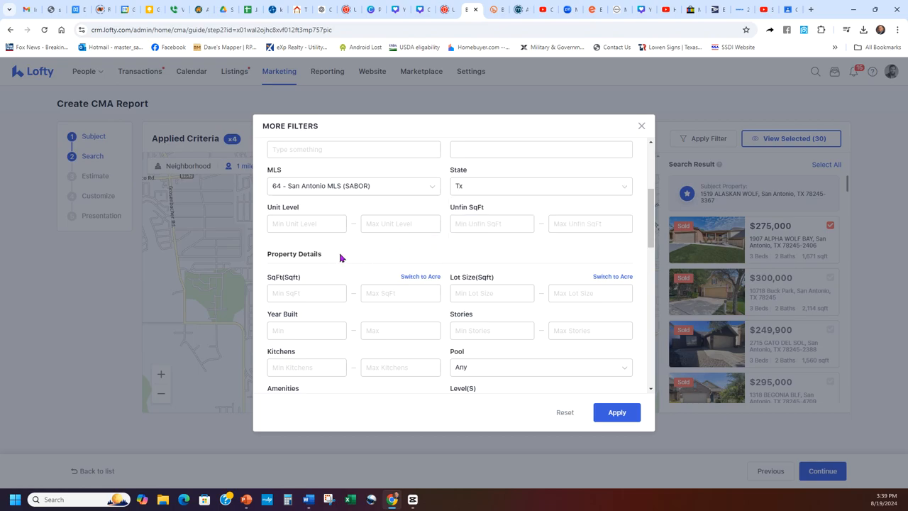
scroll(down, 3)
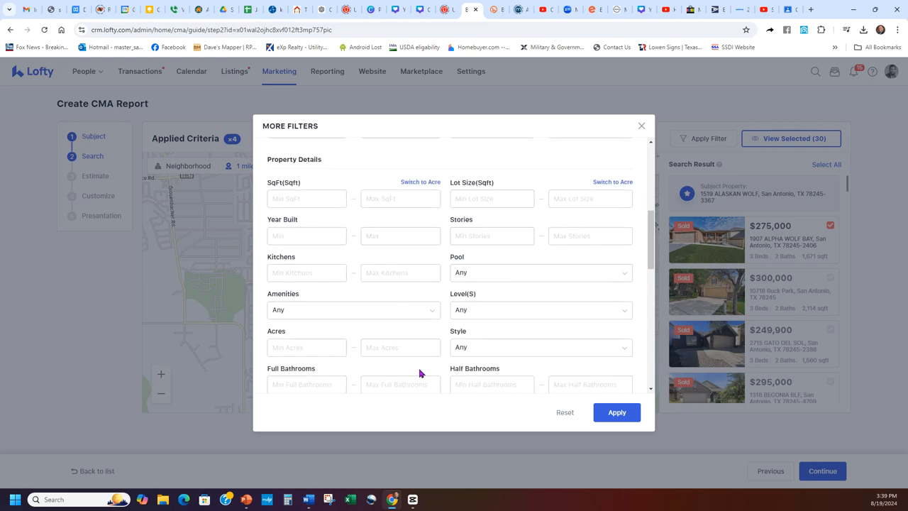
scroll(down, 3)
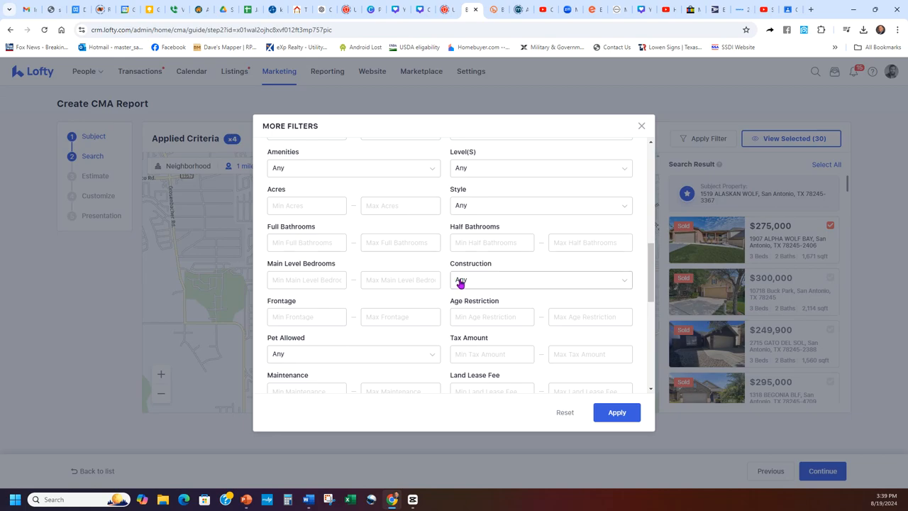
scroll(down, 3)
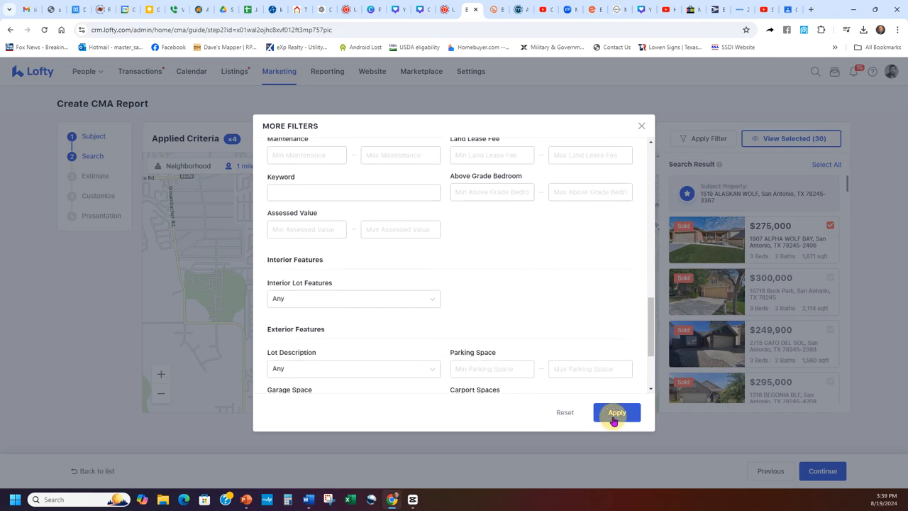
click(616, 413)
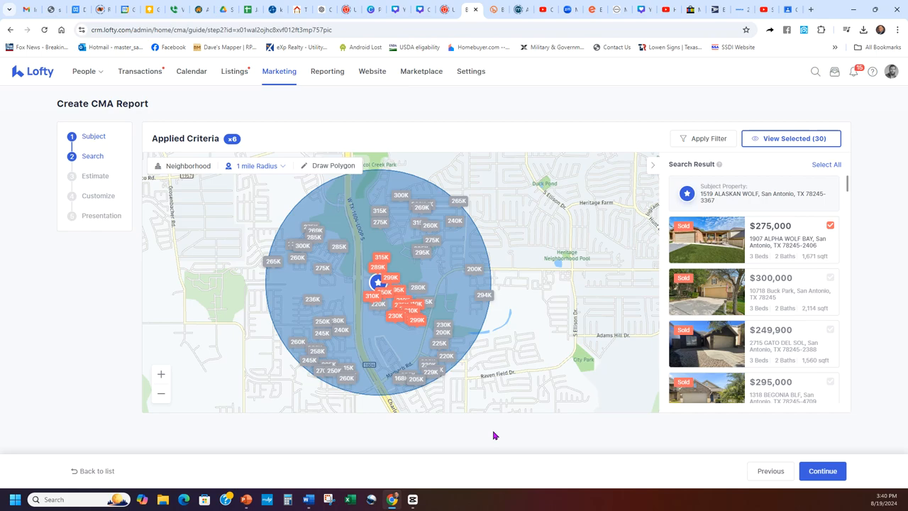
mouse_move(866, 407)
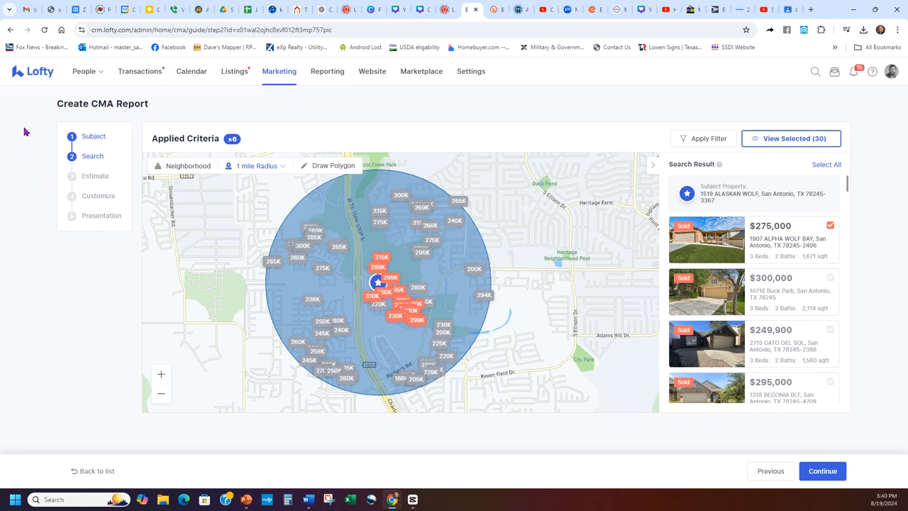
mouse_move(348, 115)
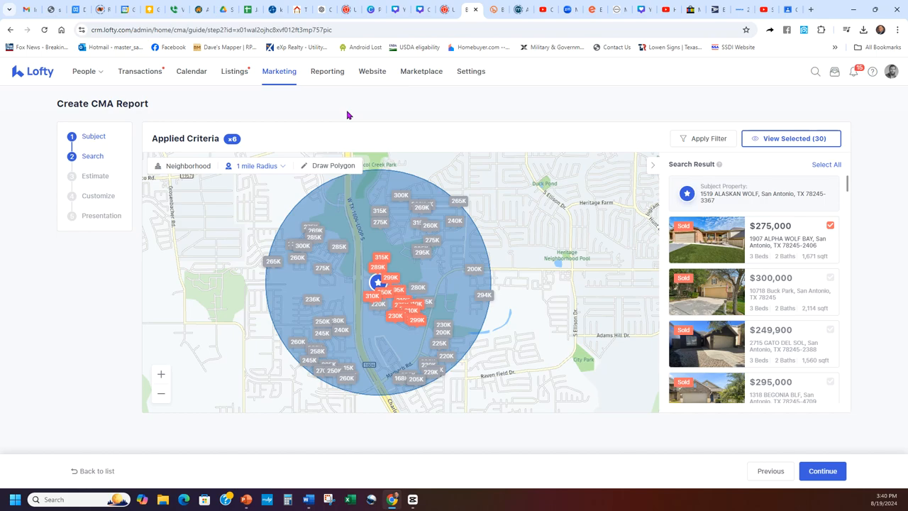
mouse_move(628, 104)
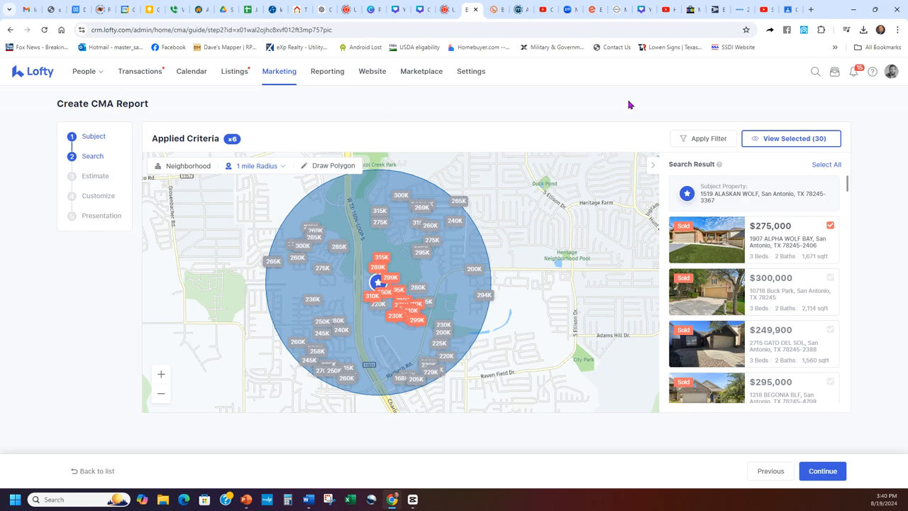
mouse_move(549, 104)
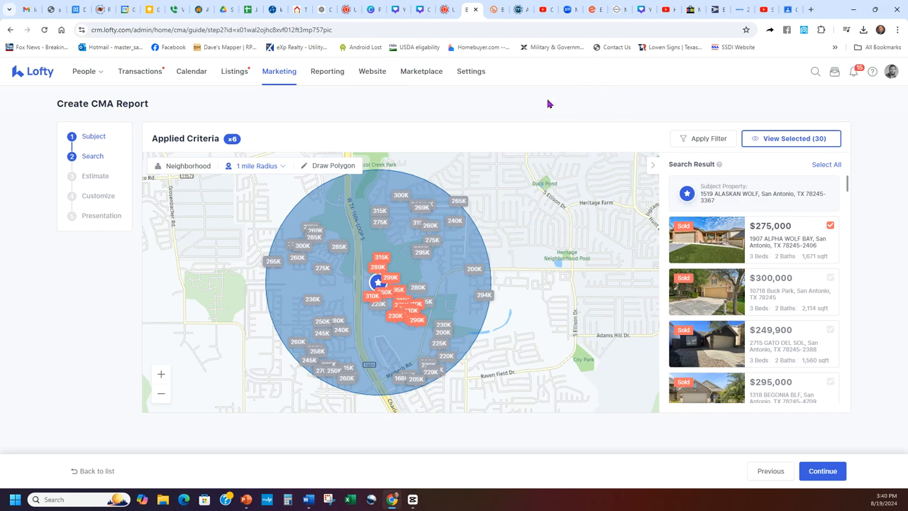
mouse_move(71, 303)
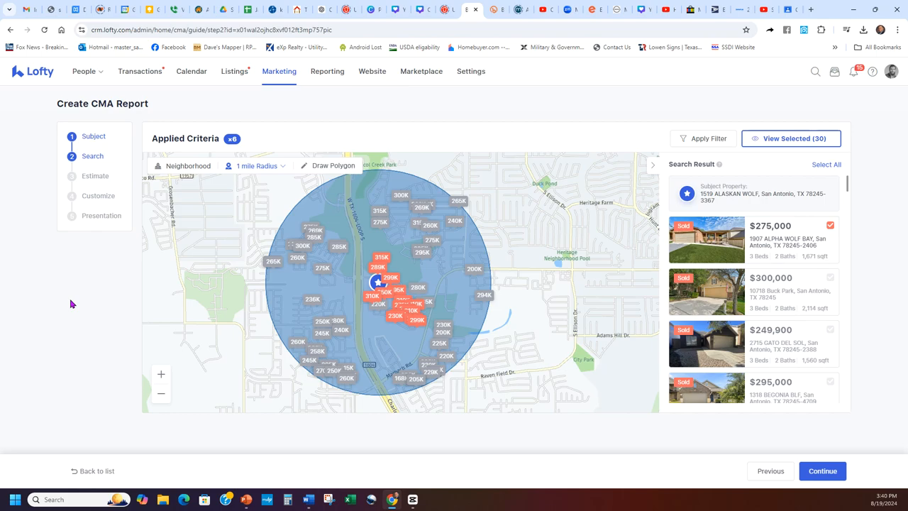
mouse_move(26, 161)
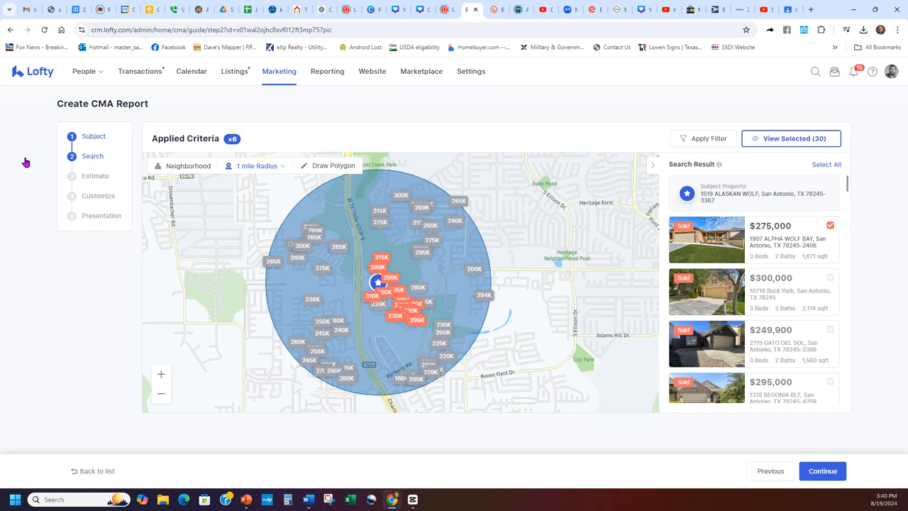